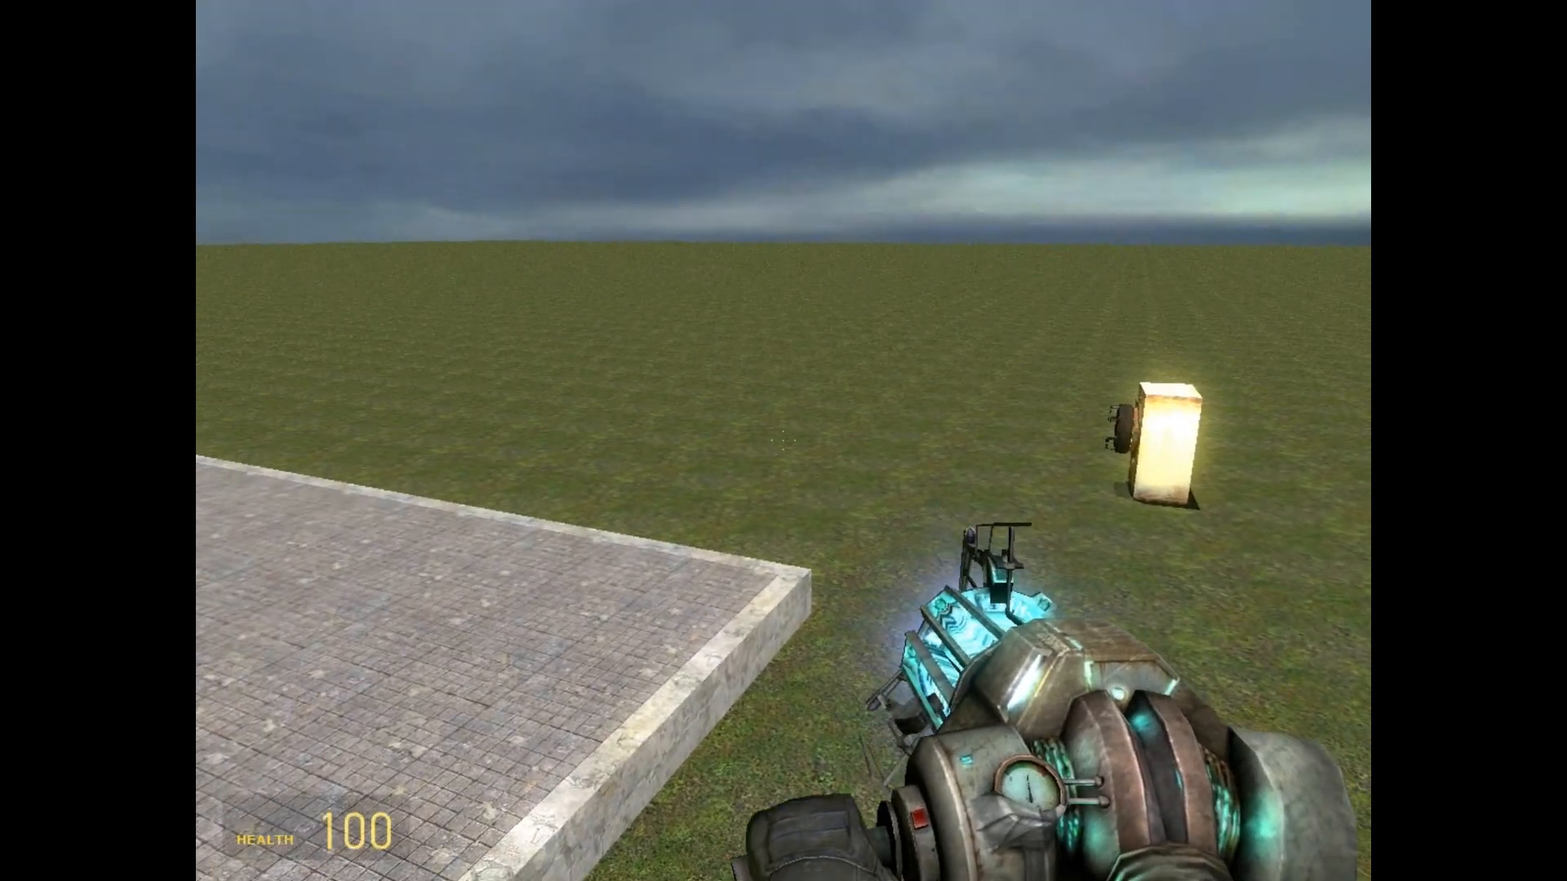
Step: Spawn a Citizen NPC from the spawn menu onto the grass field
key("q")
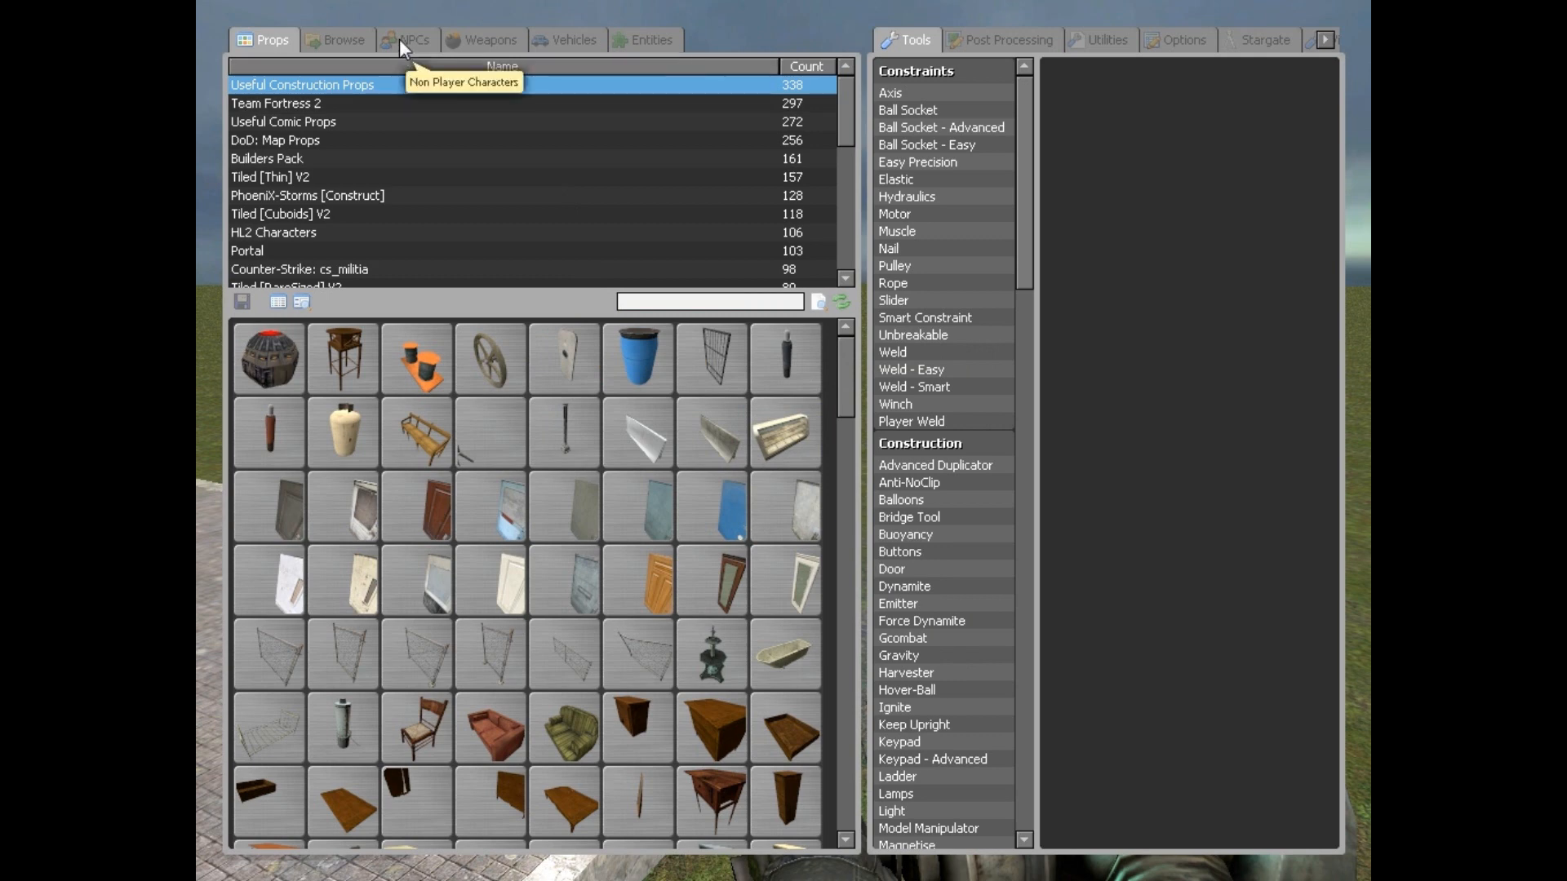
left_click(409, 39)
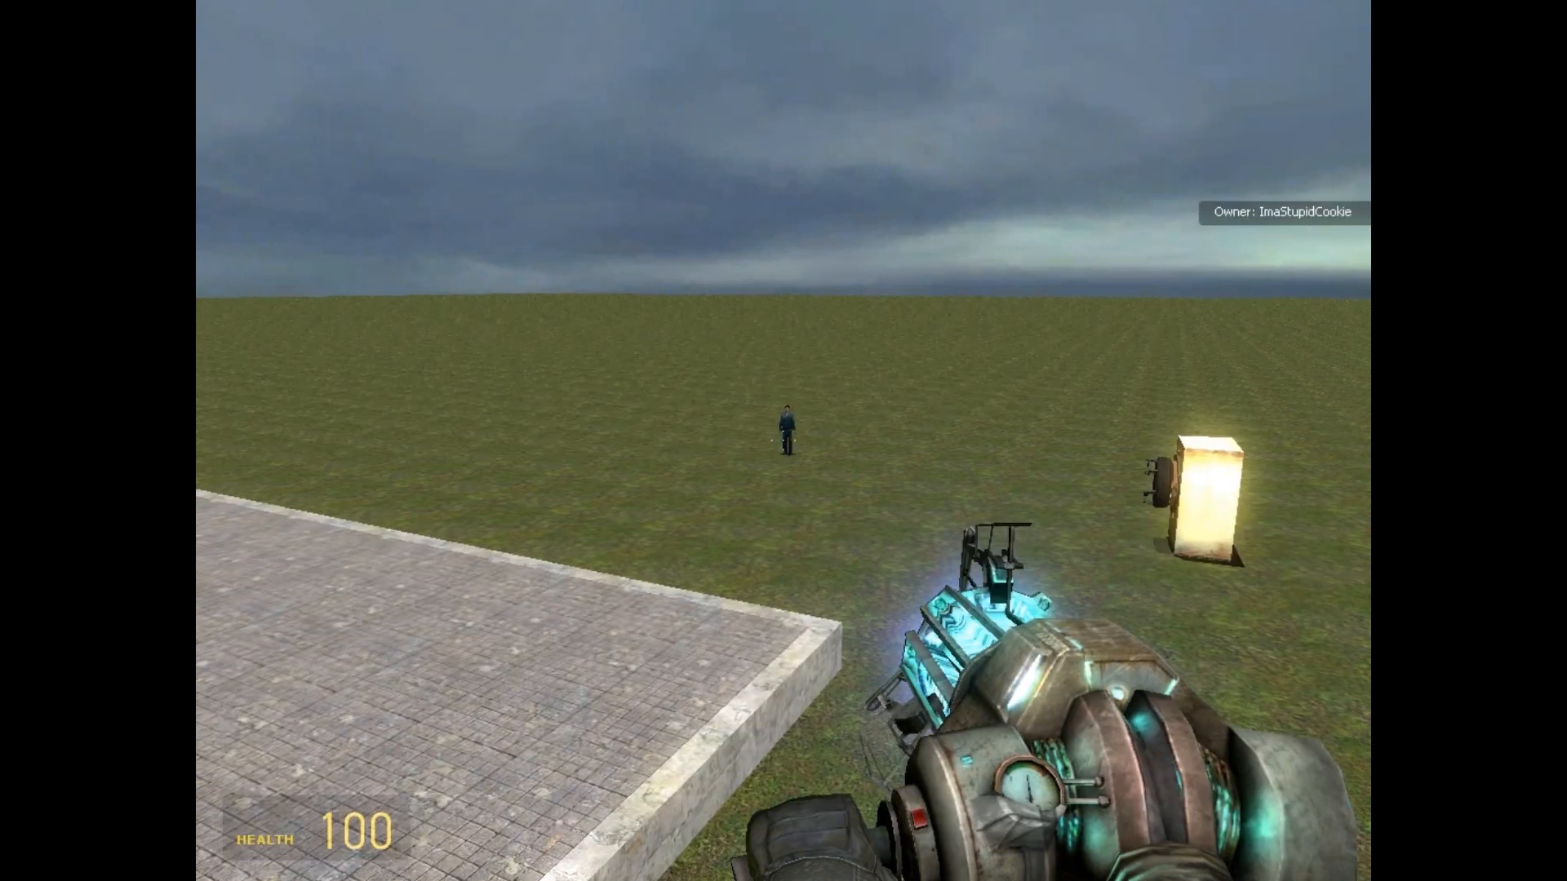
left_click(784, 425)
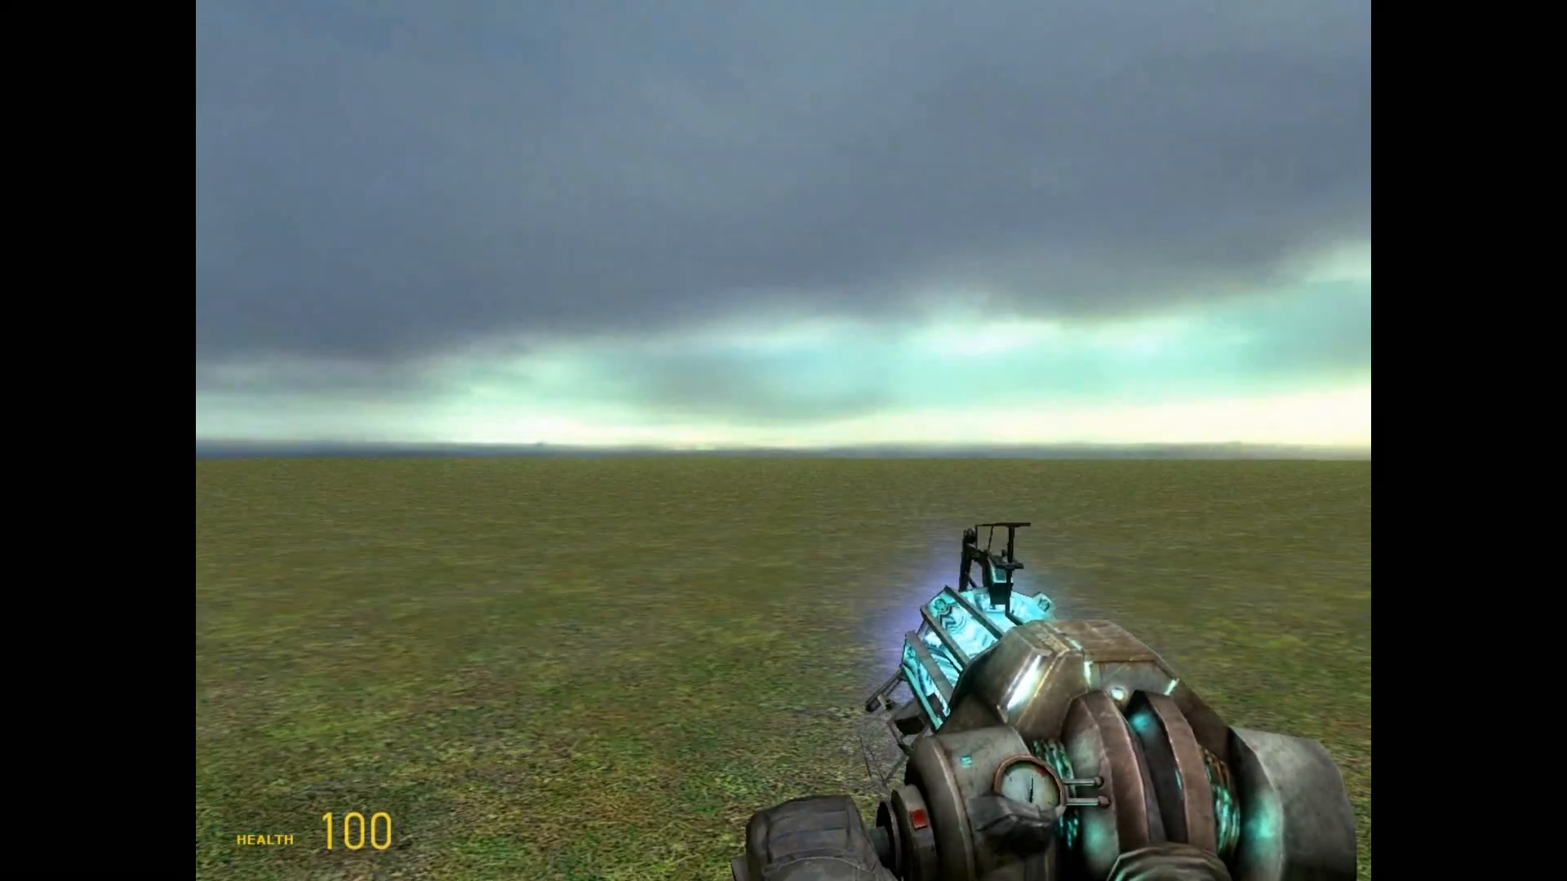
Step: Spawn the rusty dryer from Useful Construction Props onto the grass
key("q")
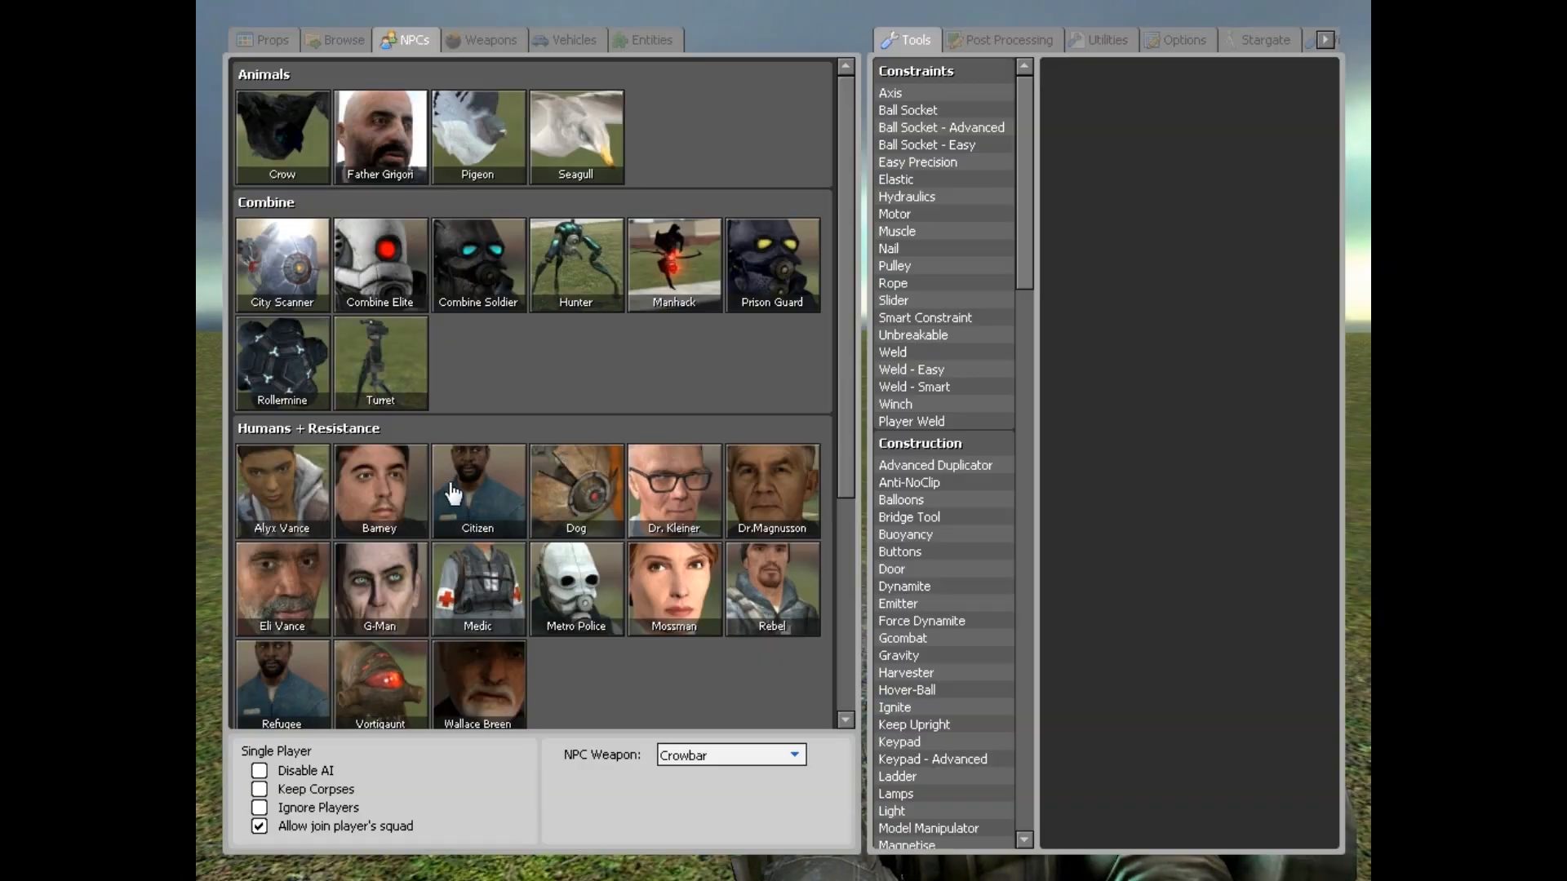
left_click(267, 39)
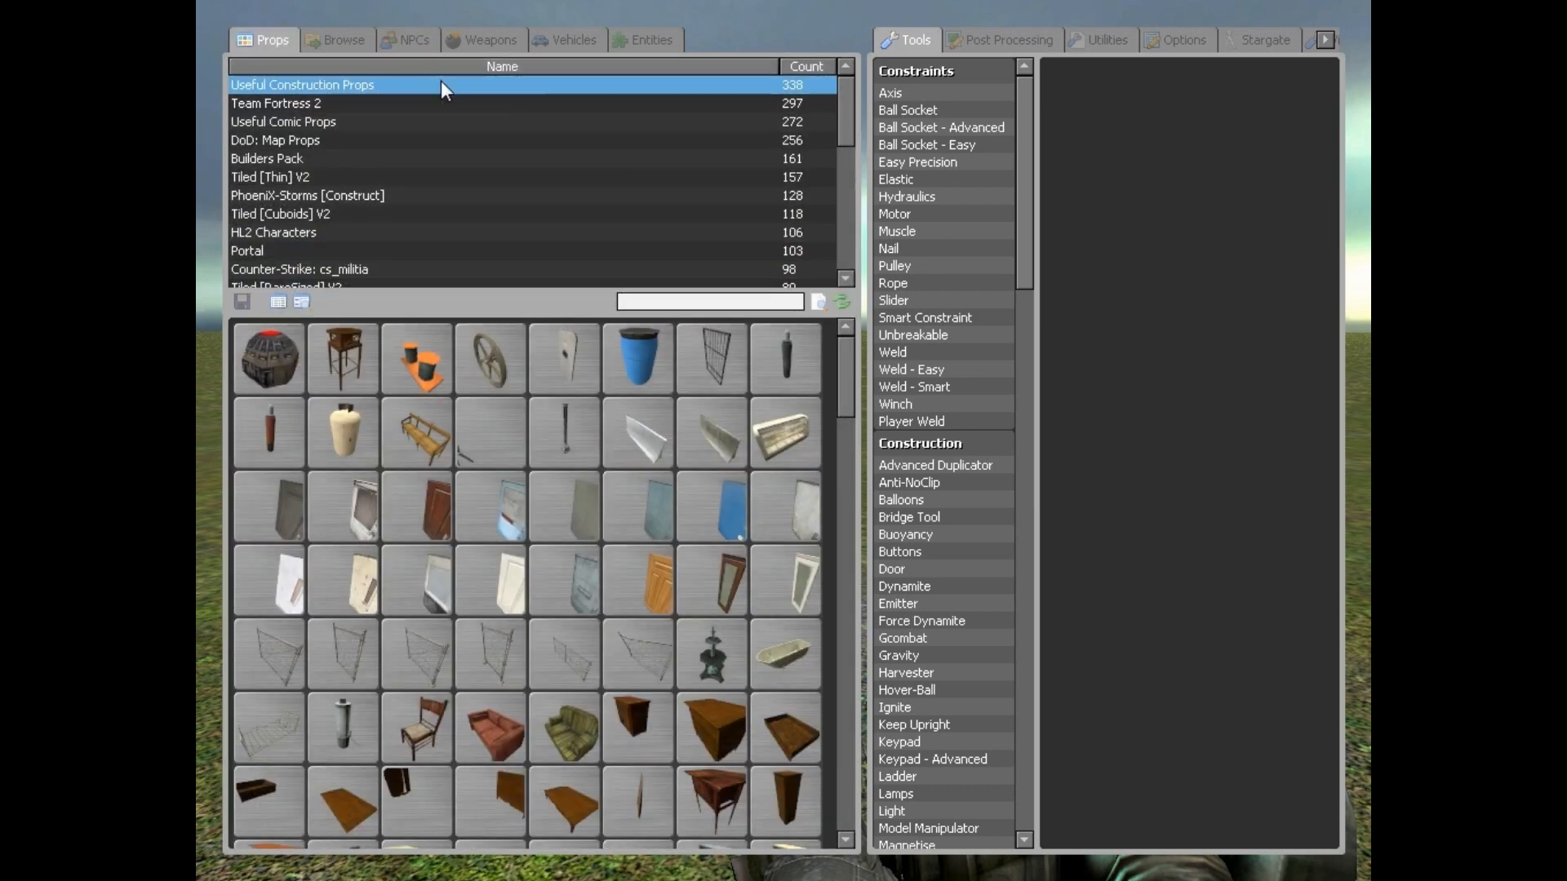
scroll("down", 3)
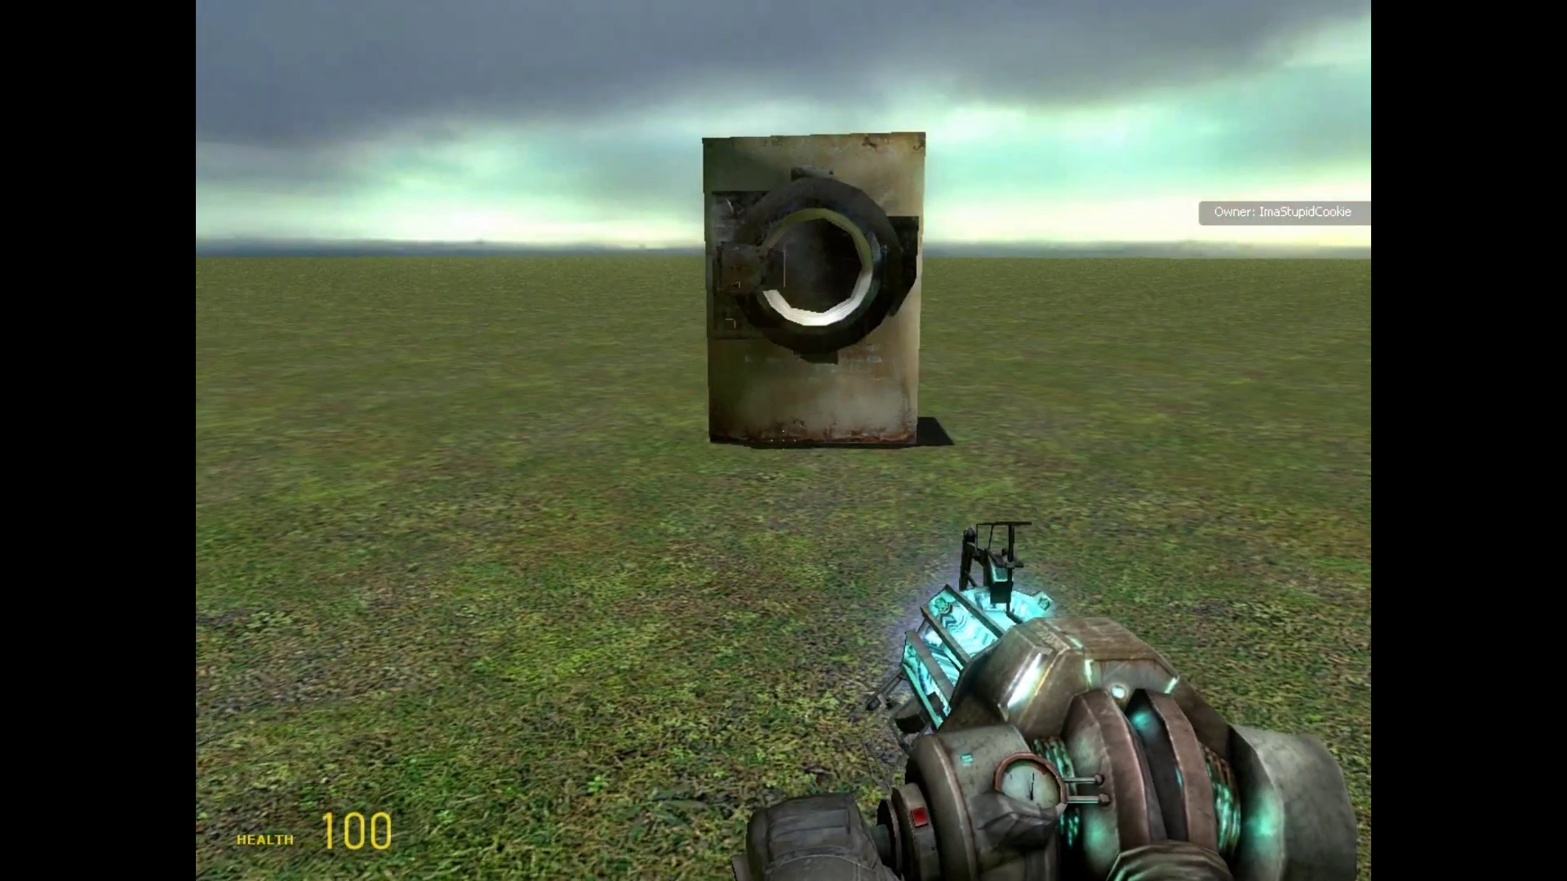
key("q")
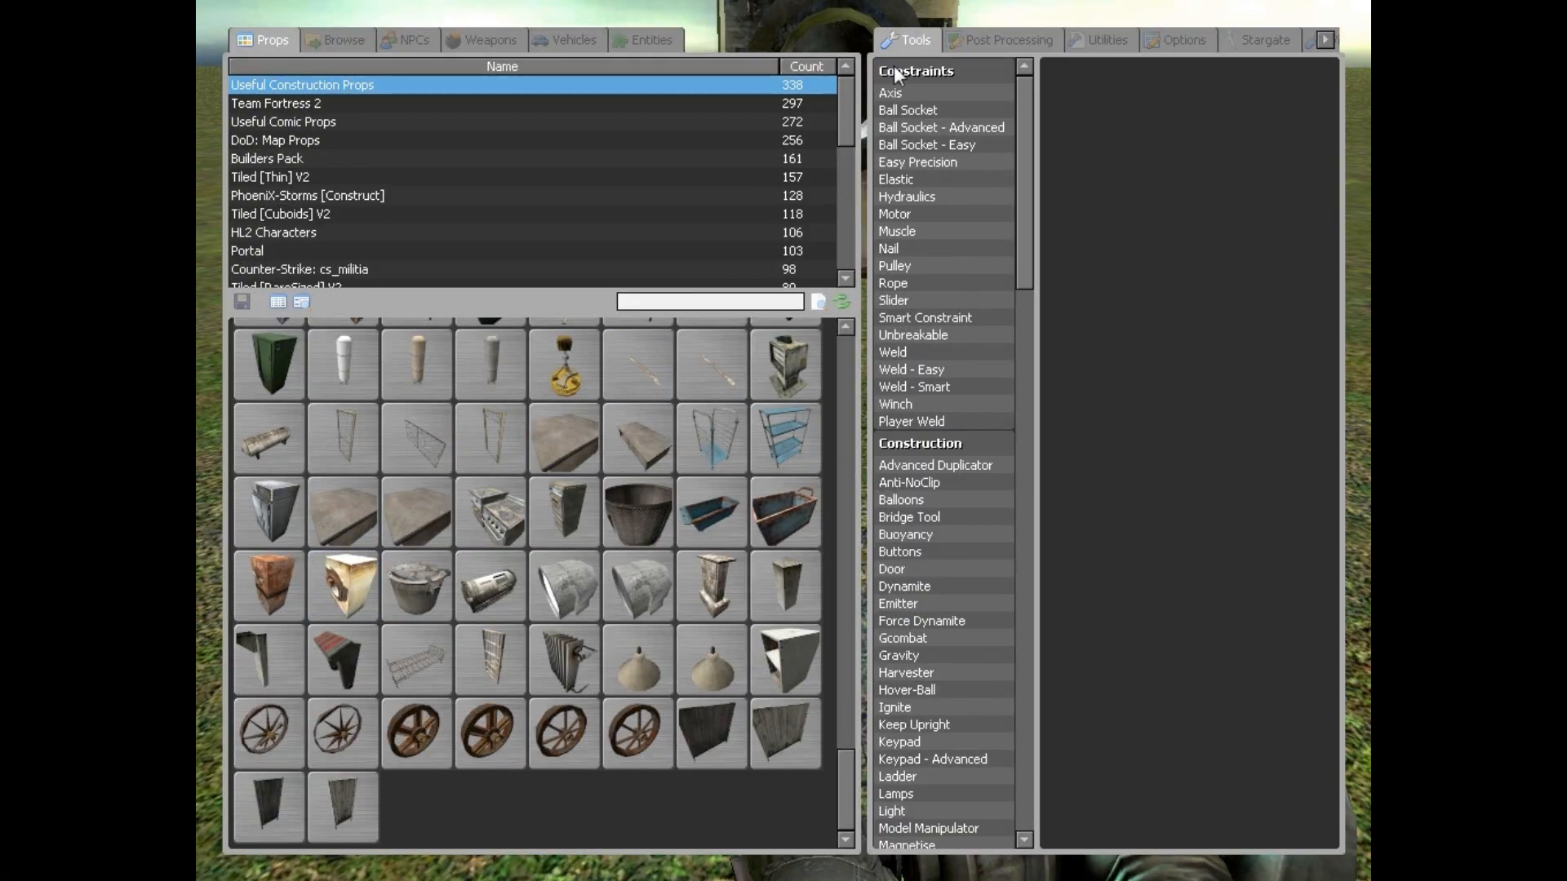
mouse_move(1004, 47)
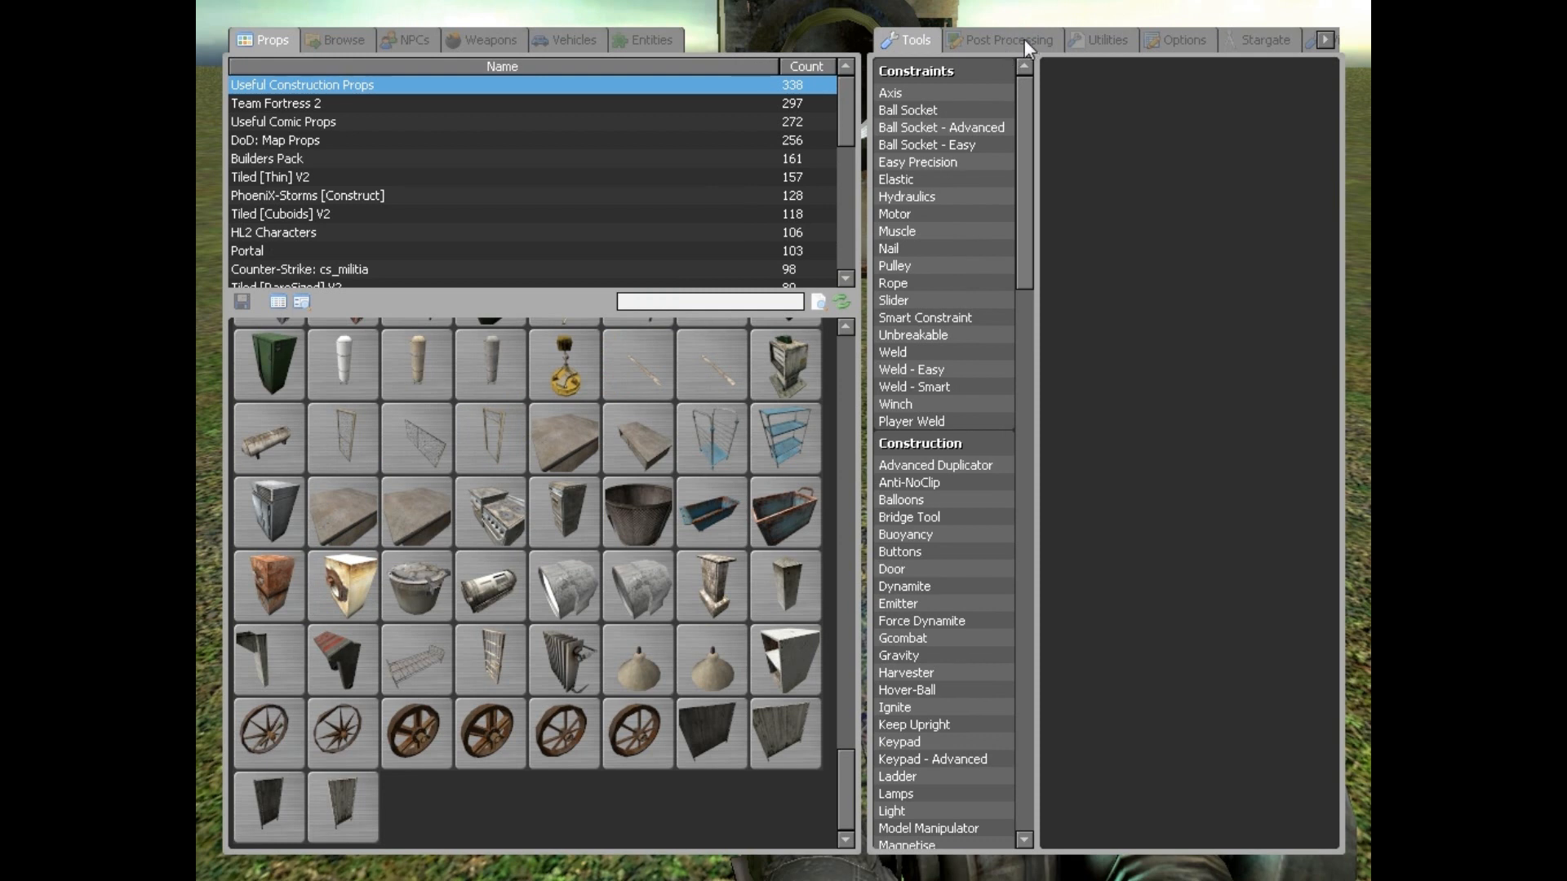
mouse_move(1015, 164)
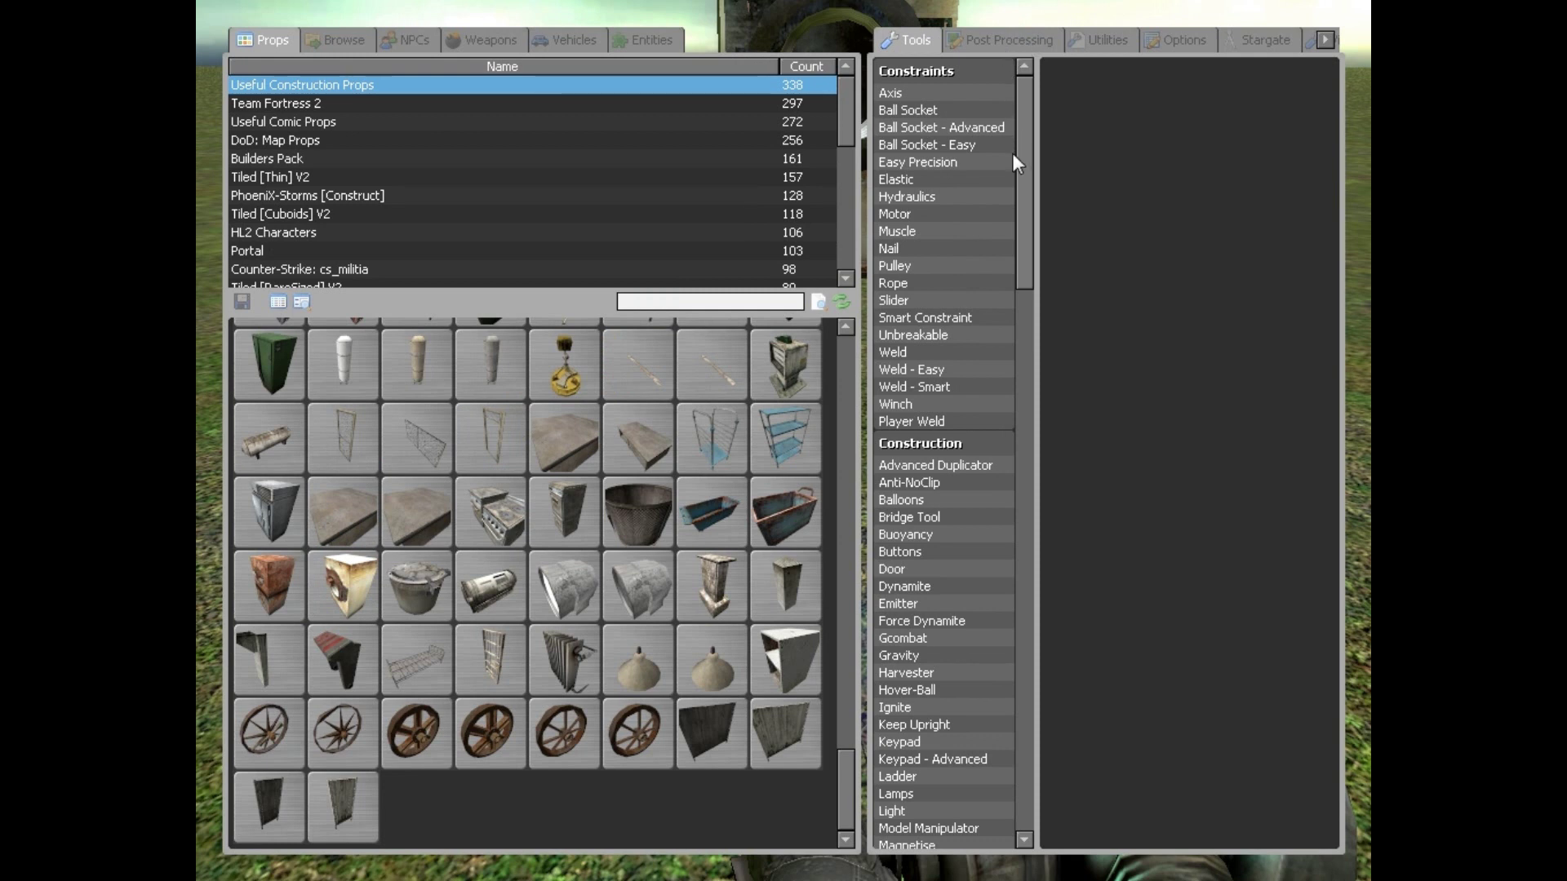
Step: Equip the Wheel tool from the Tools list
scroll("down", 3)
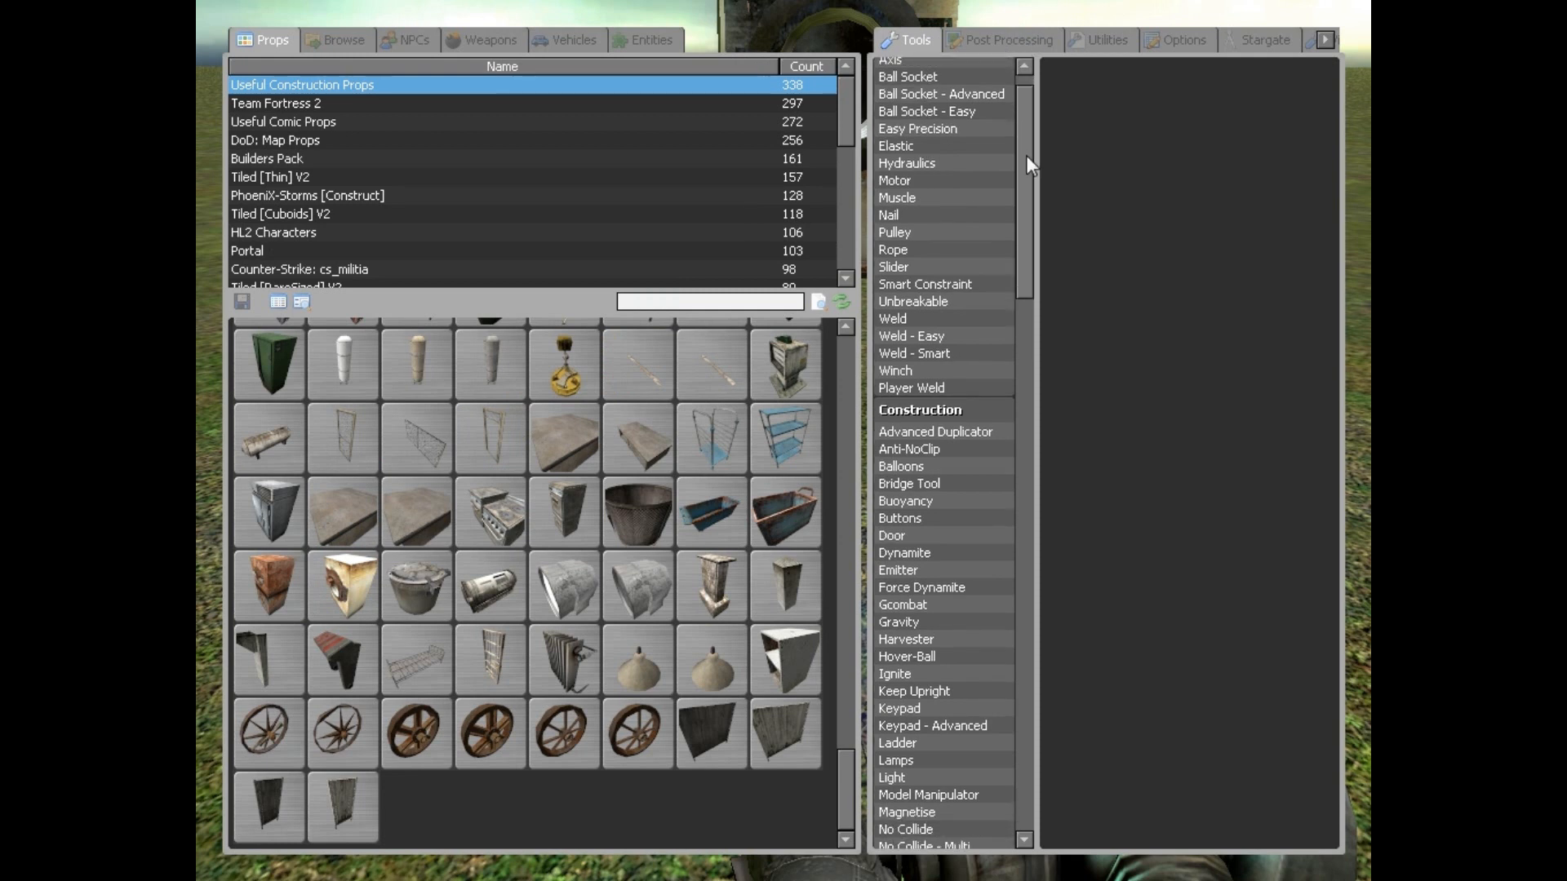
scroll("down", 3)
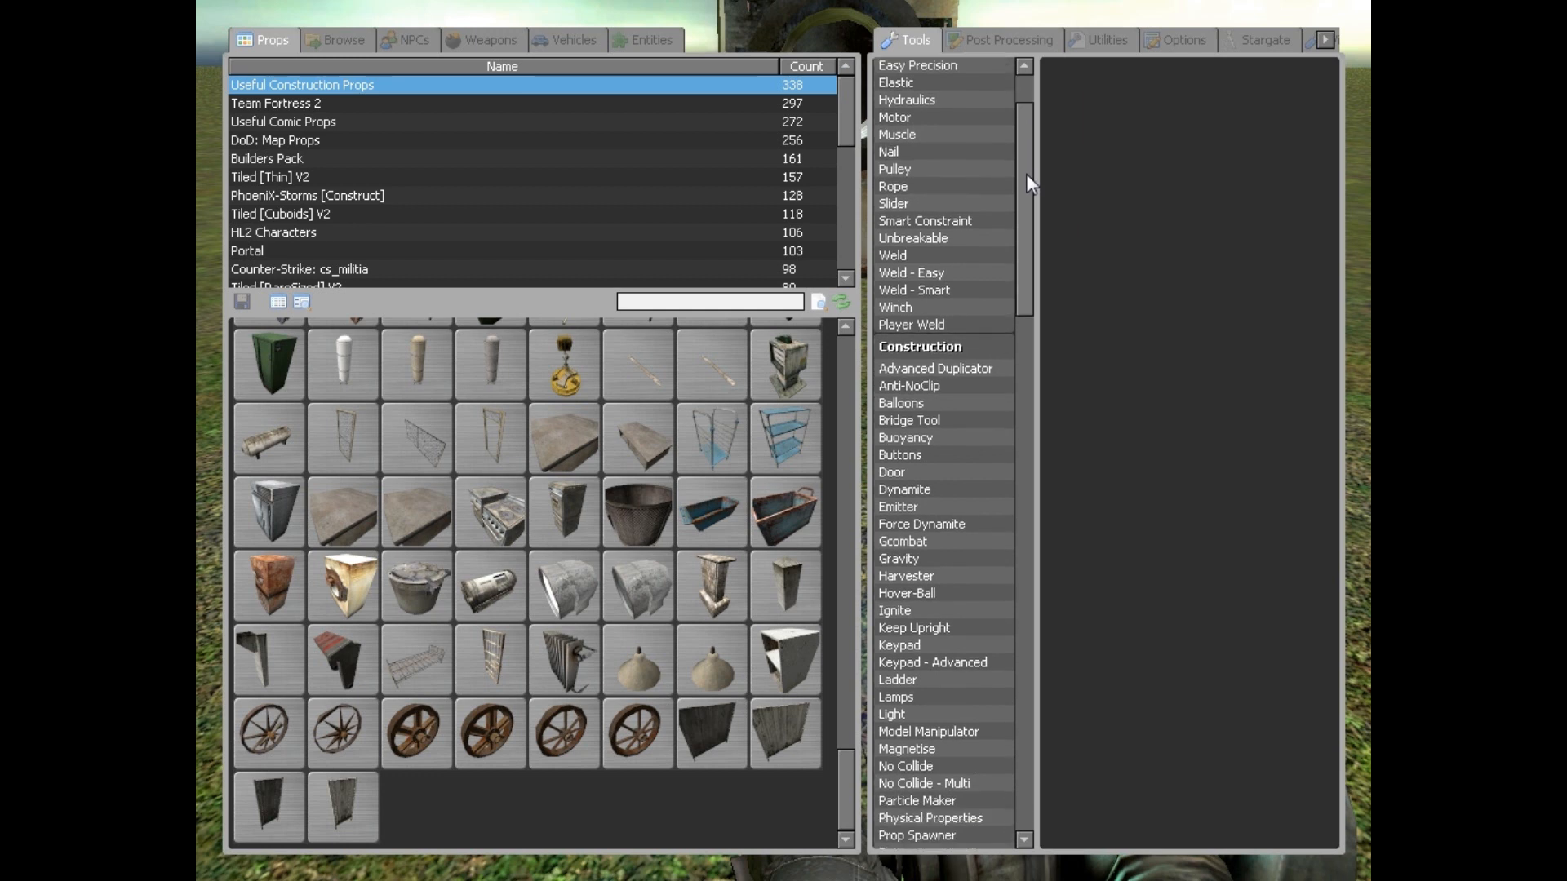
scroll("down", 3)
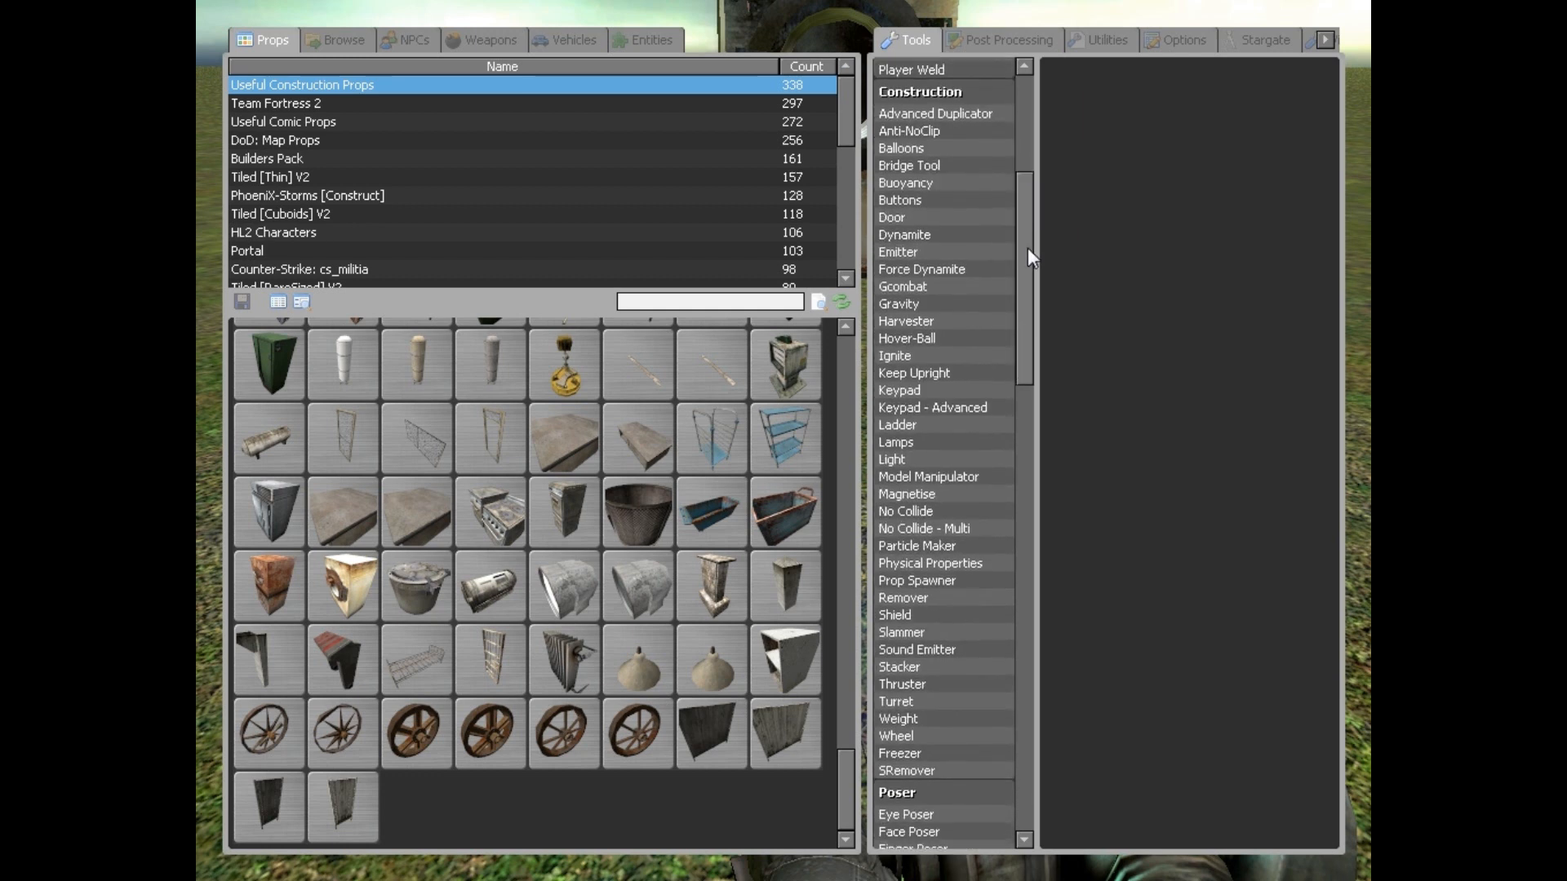
scroll("down", 3)
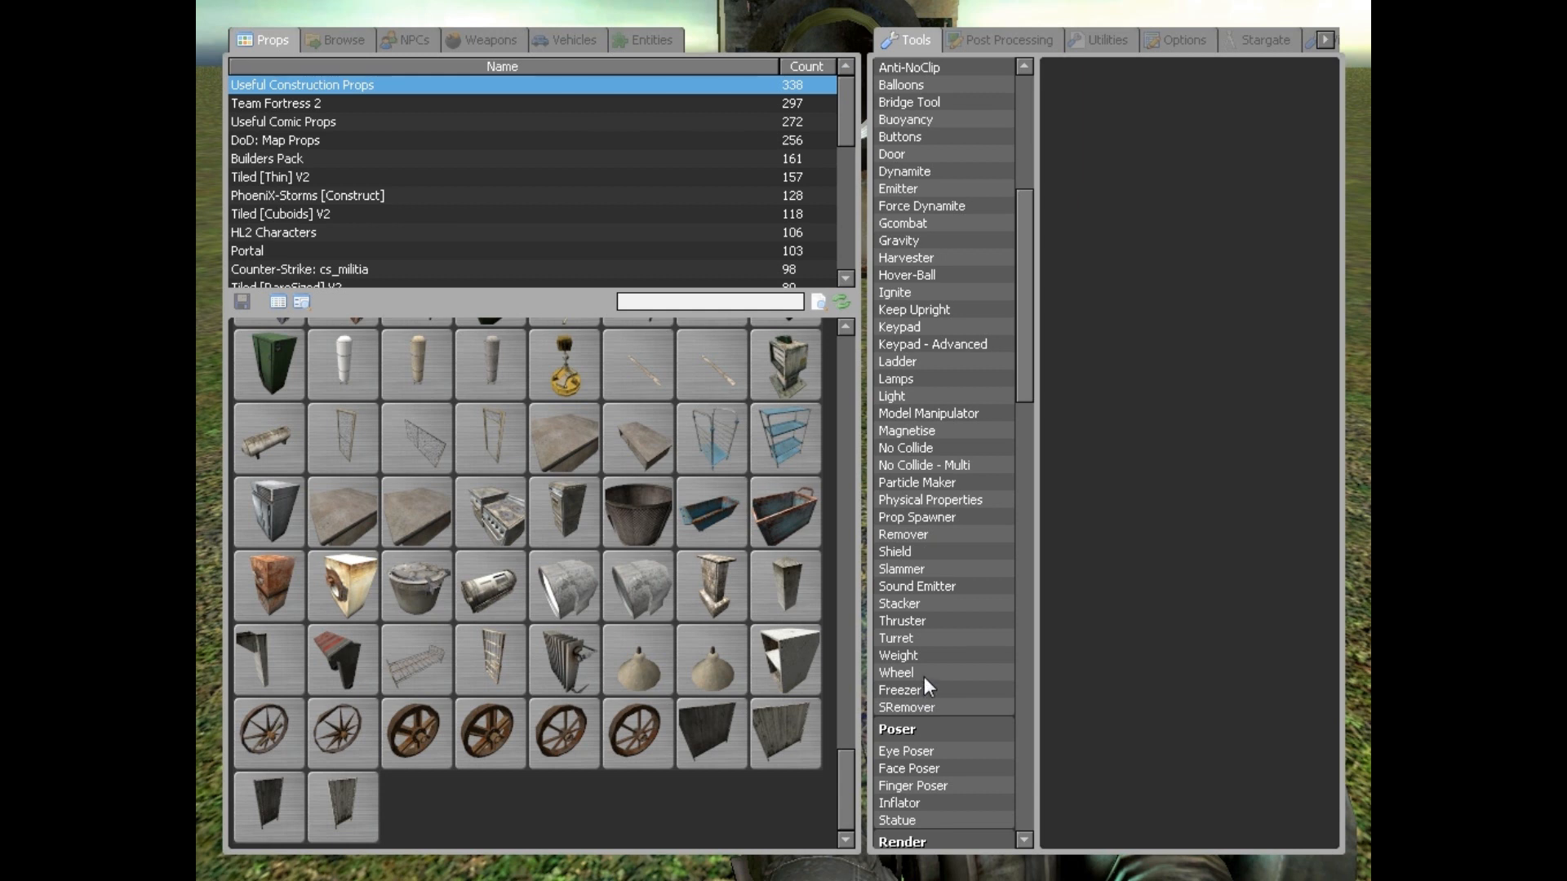
left_click(897, 672)
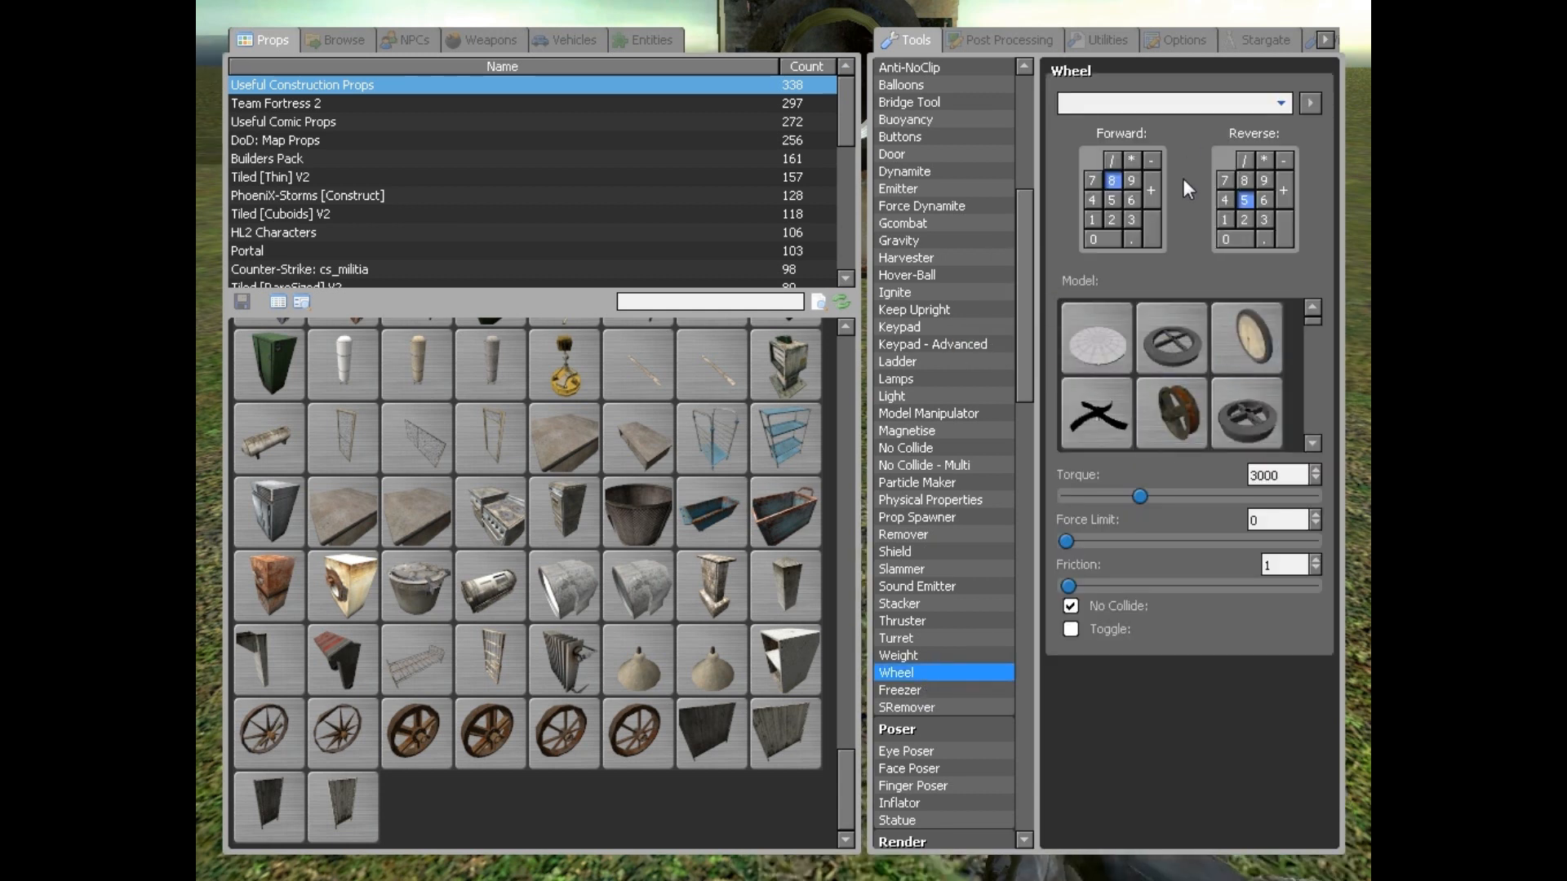
Step: Choose the truck tire wheel model and fit it onto the dryer
left_click(1311, 445)
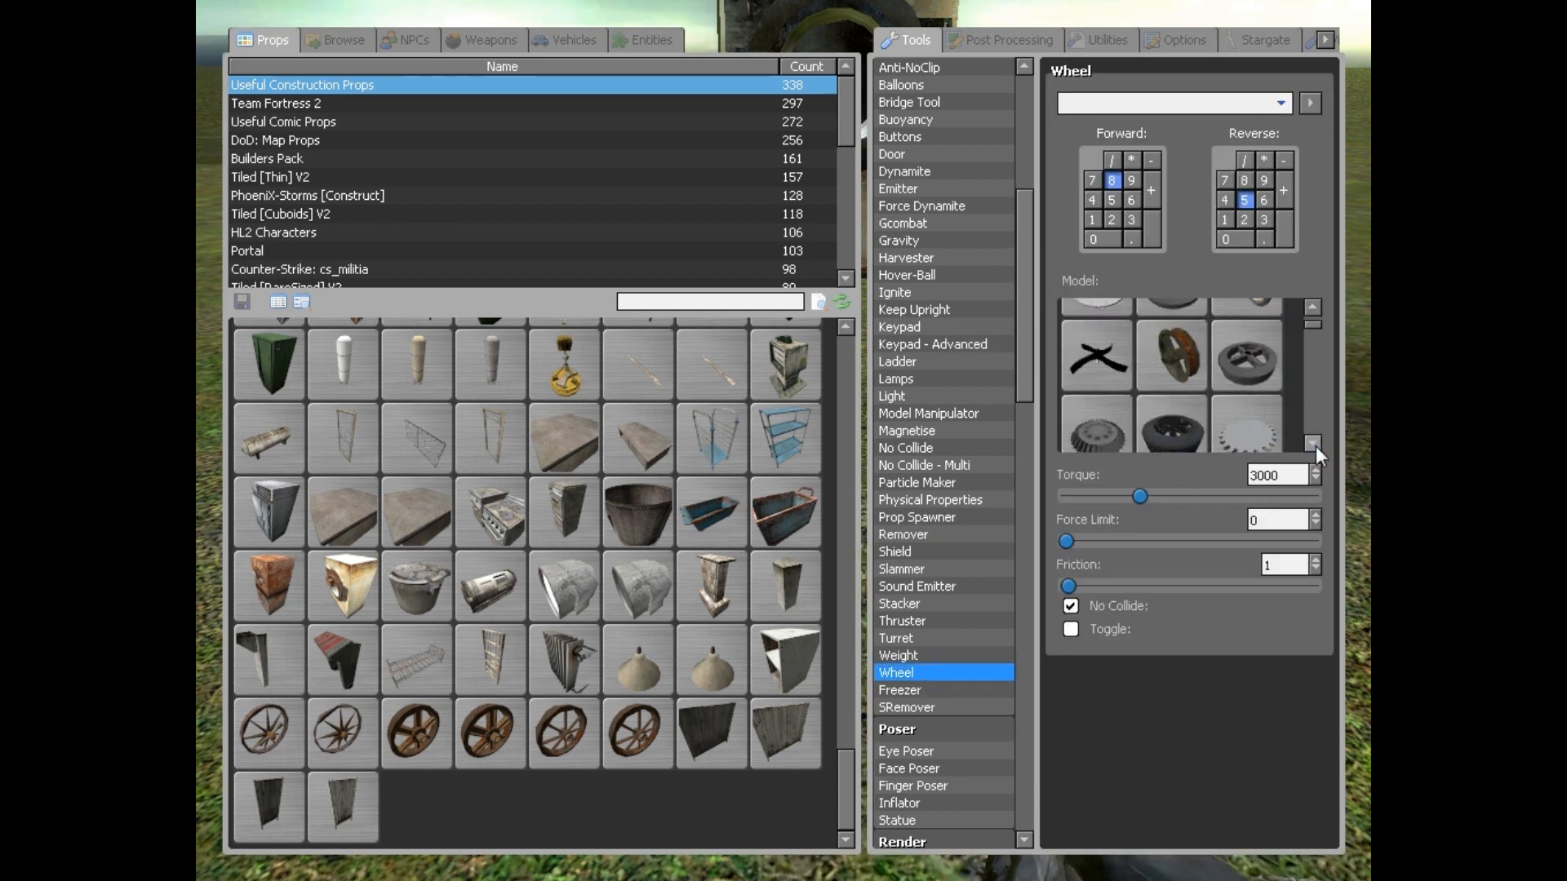
left_click(1312, 443)
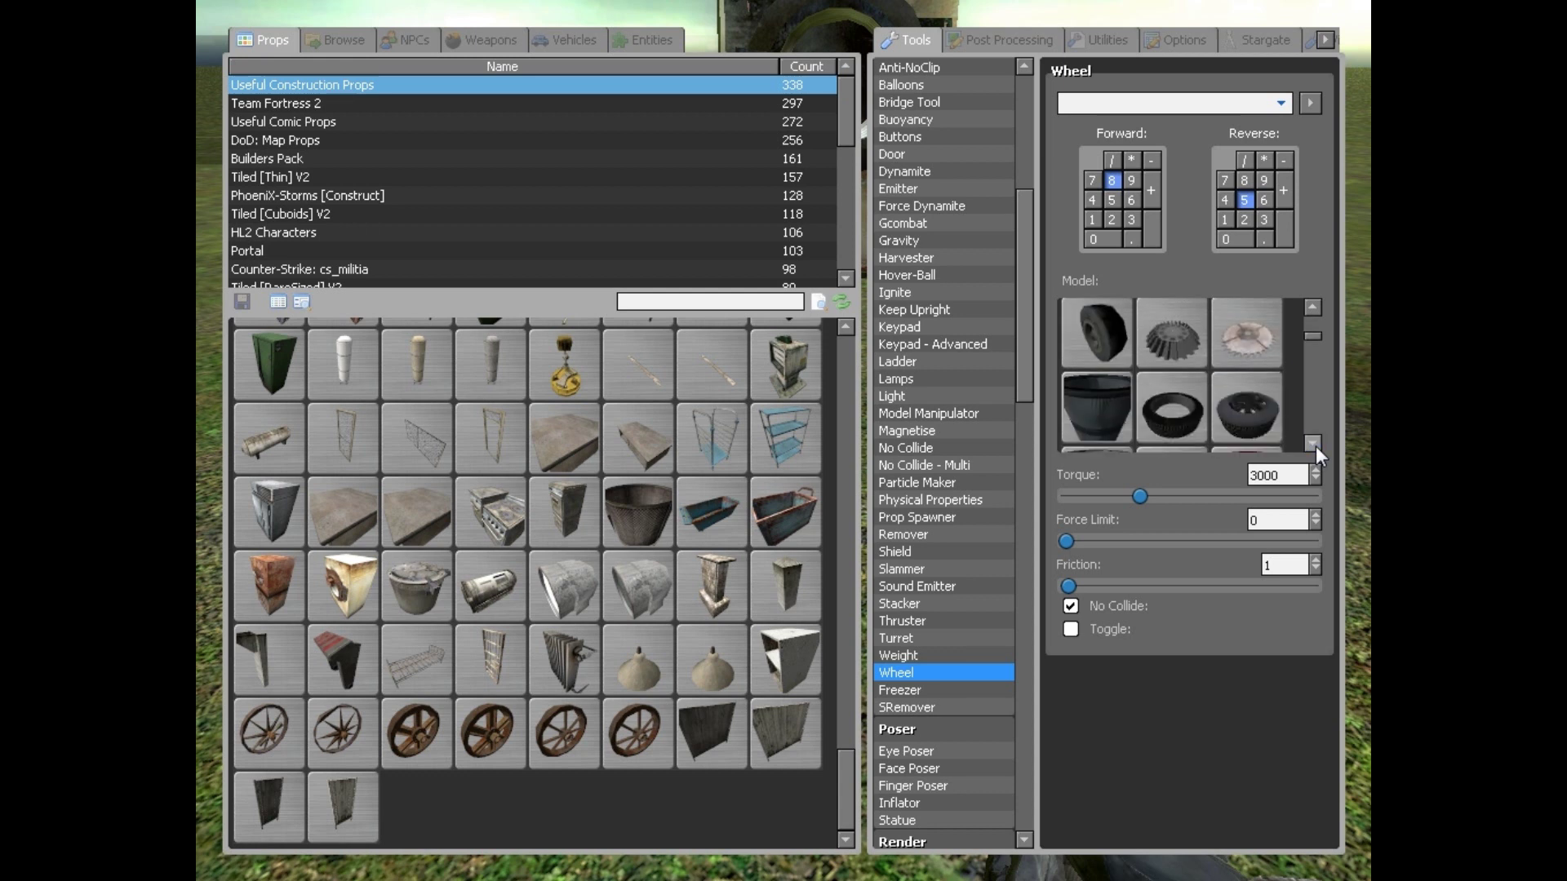
left_click(1312, 444)
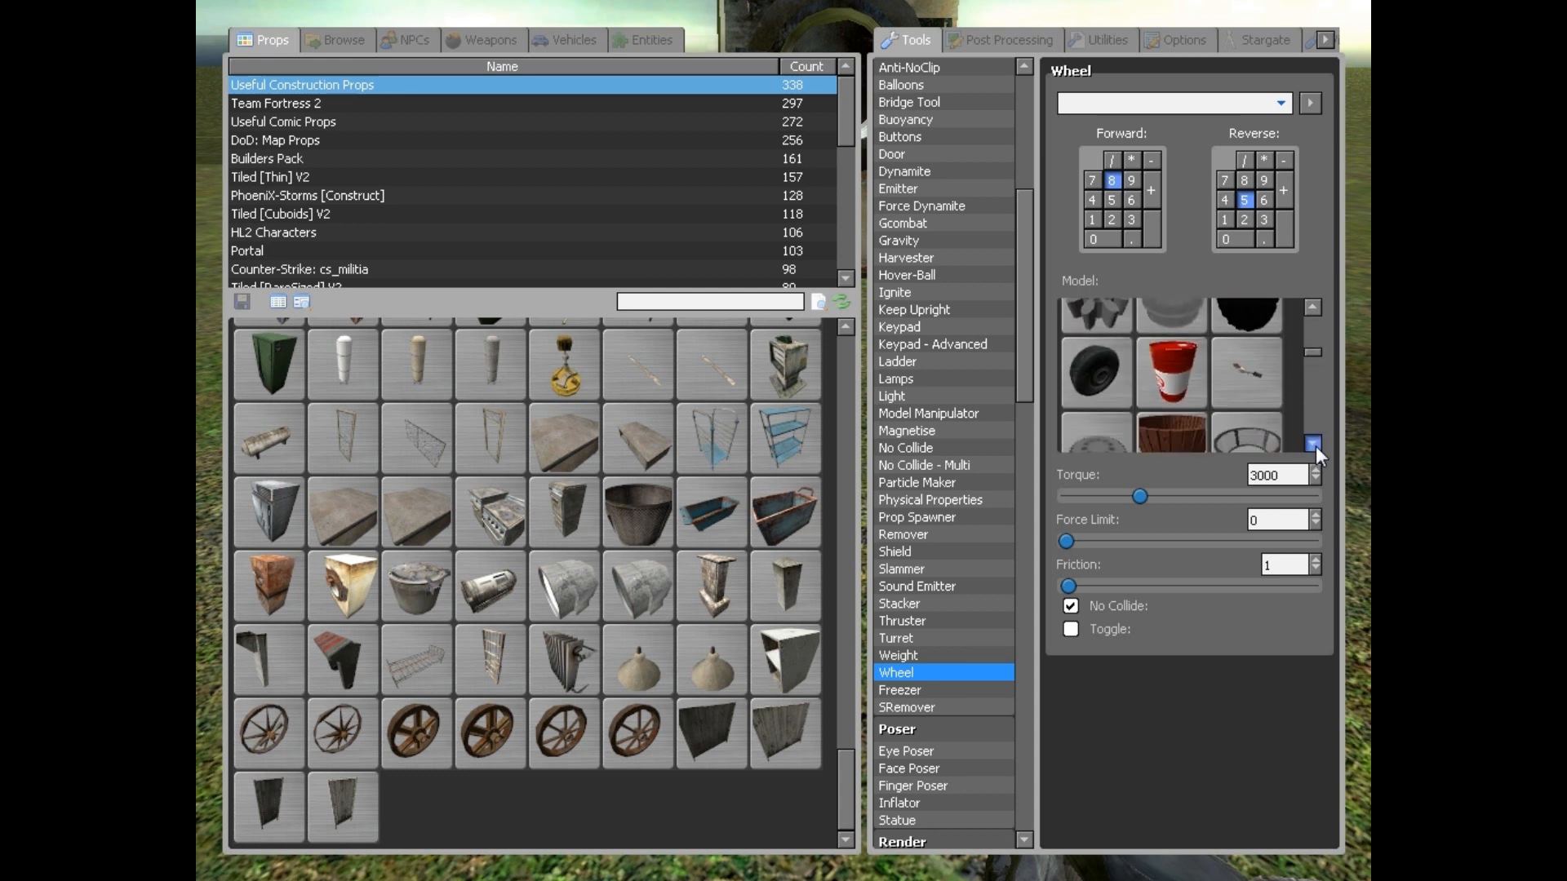
left_click(1311, 443)
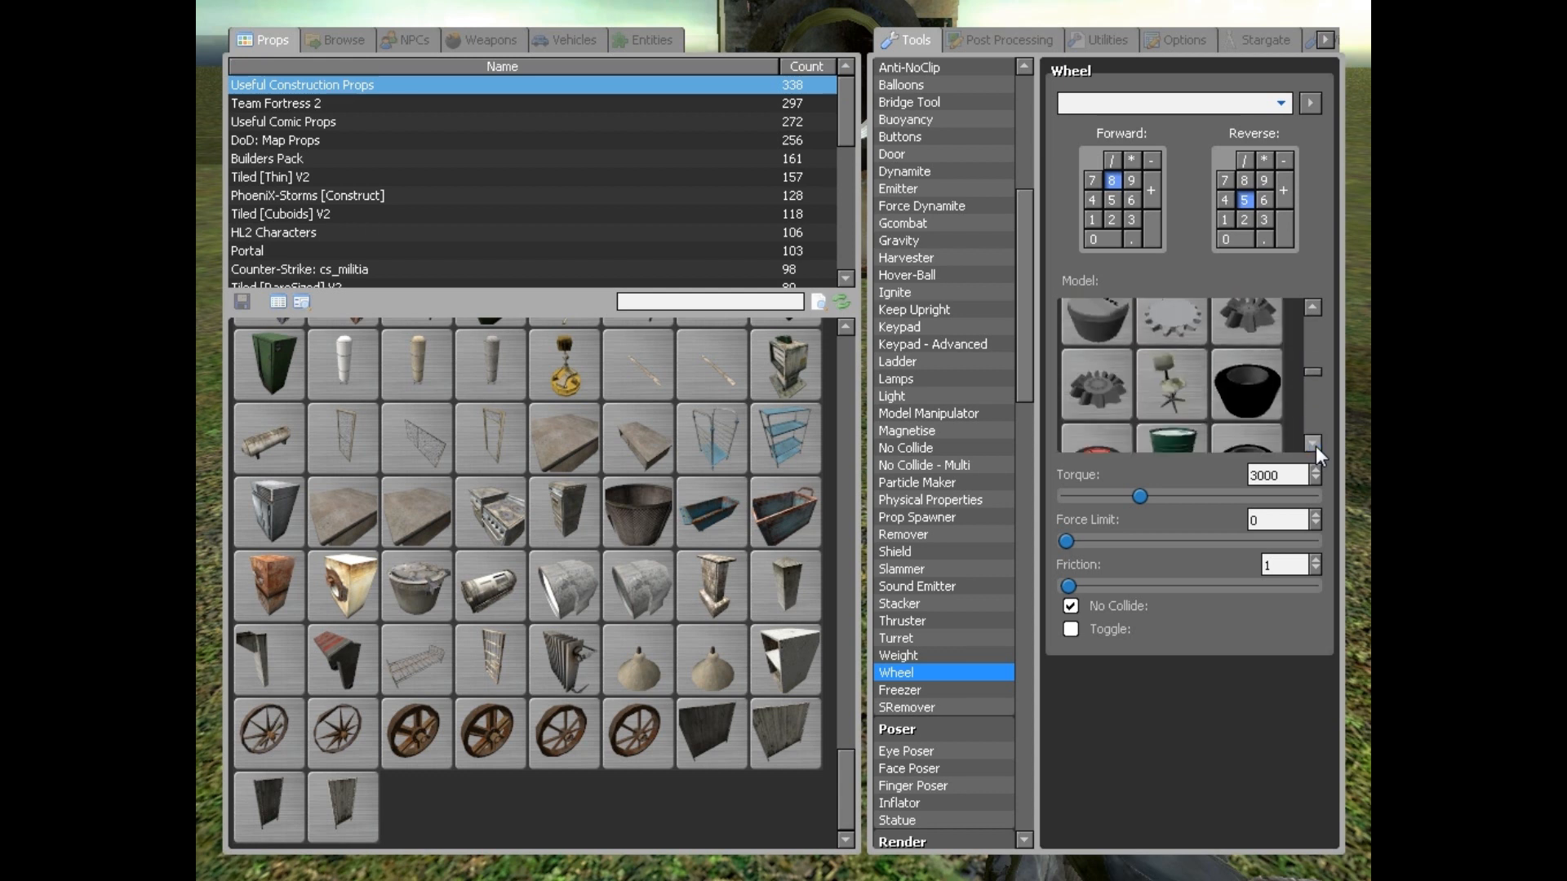
left_click(1311, 444)
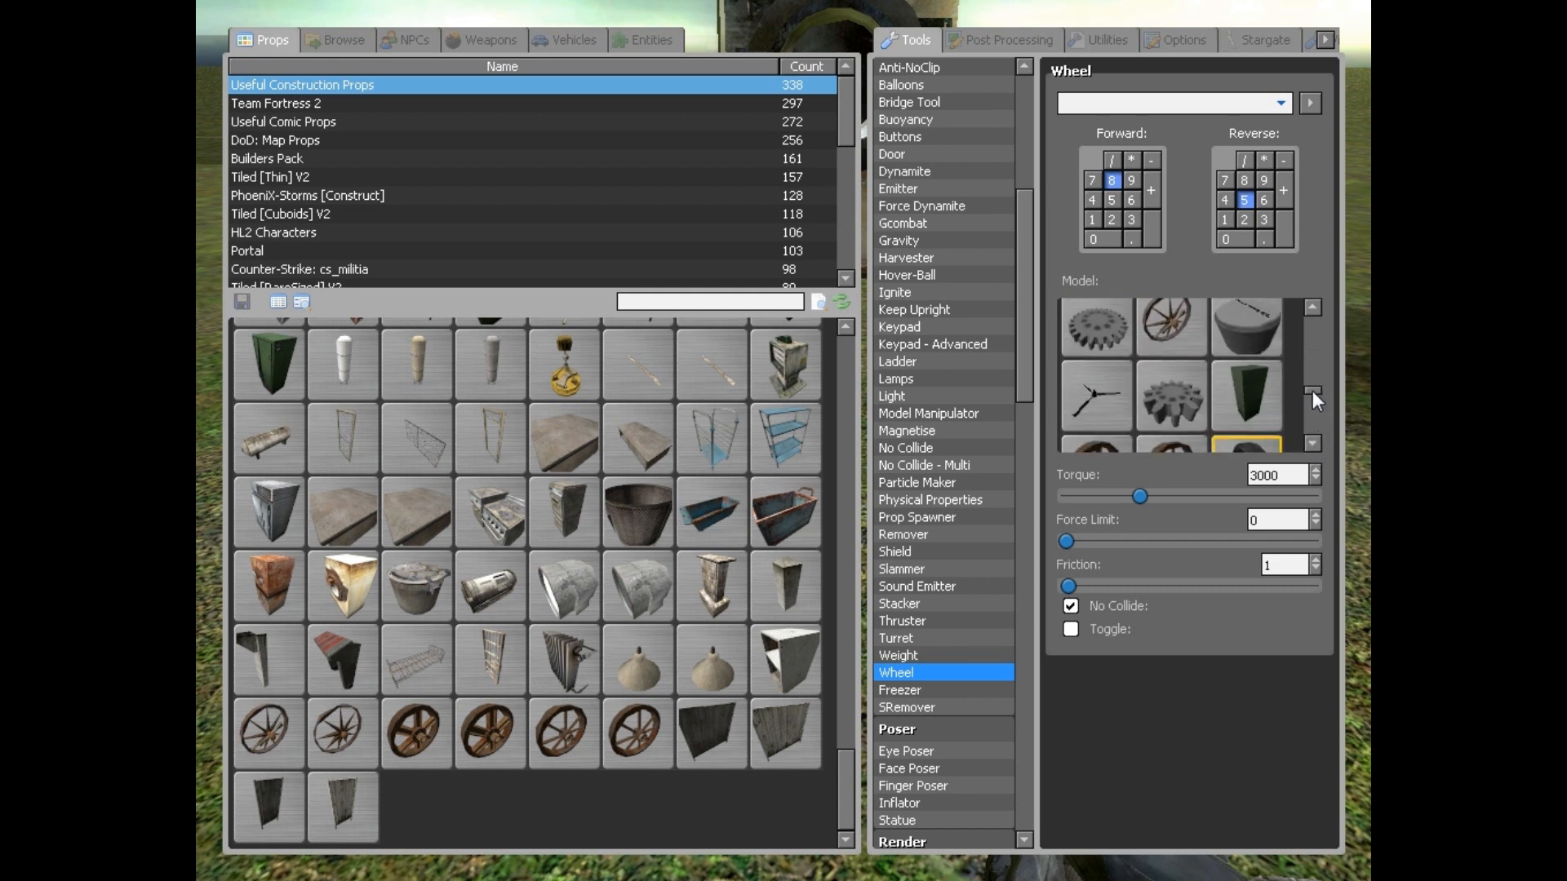
scroll("down", 3)
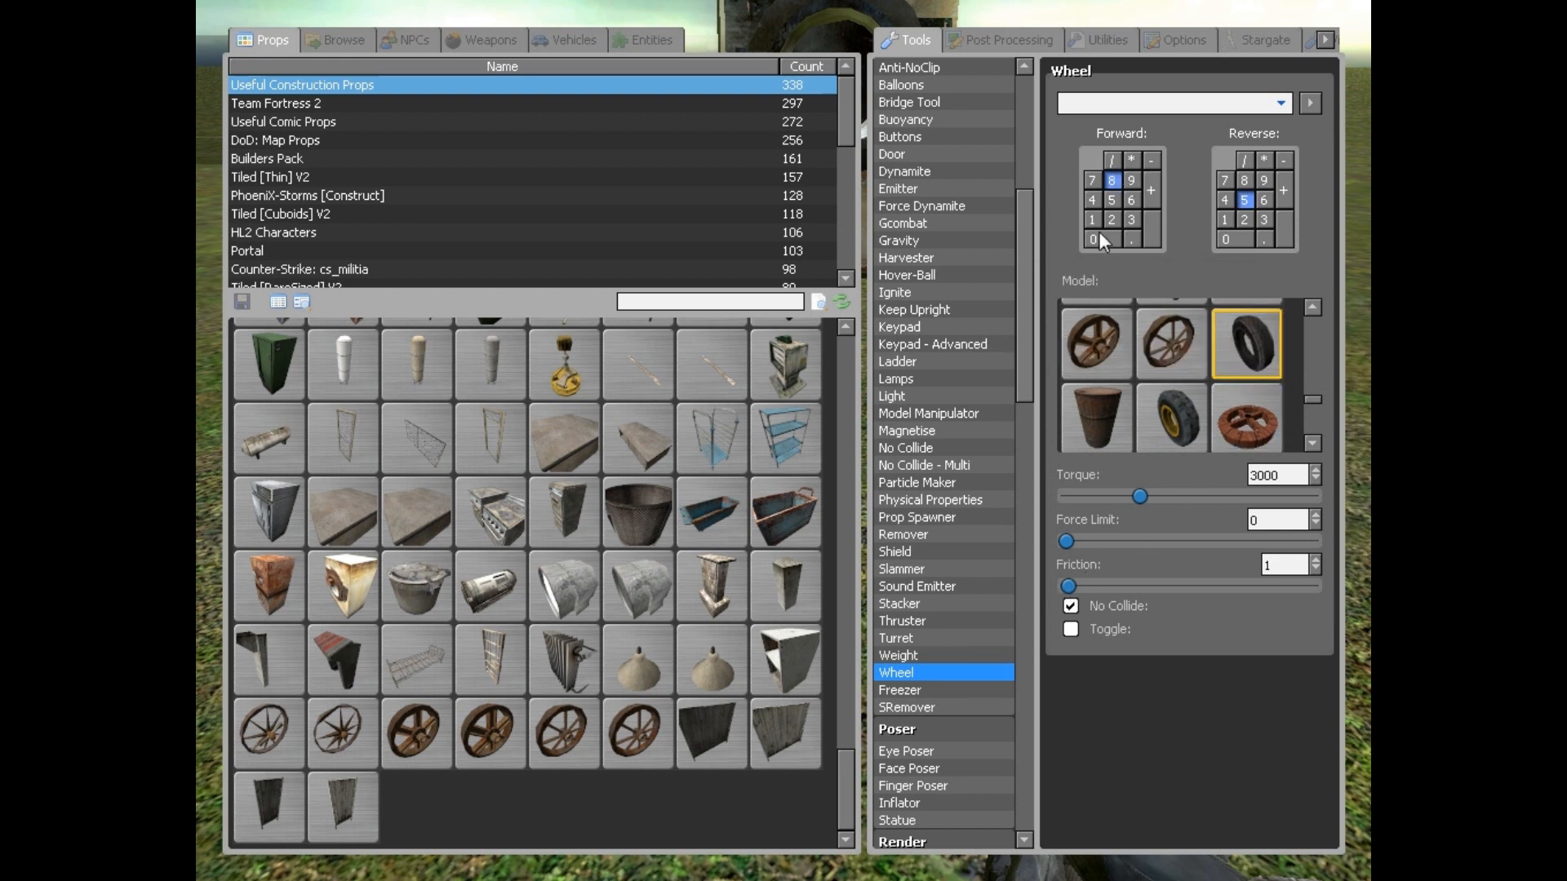
mouse_move(1160, 291)
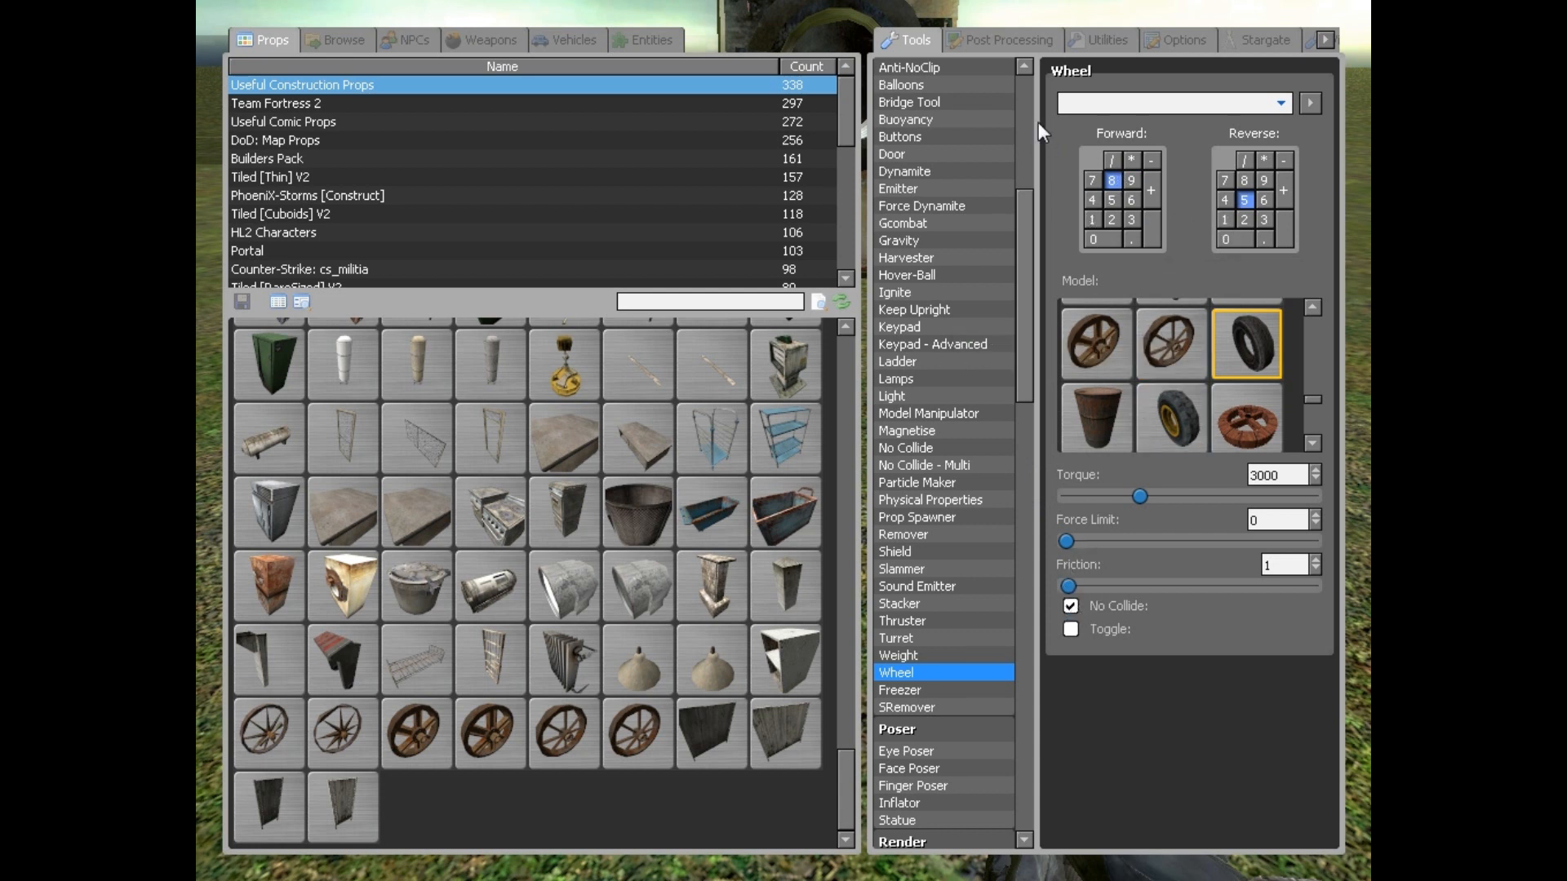
mouse_move(994, 167)
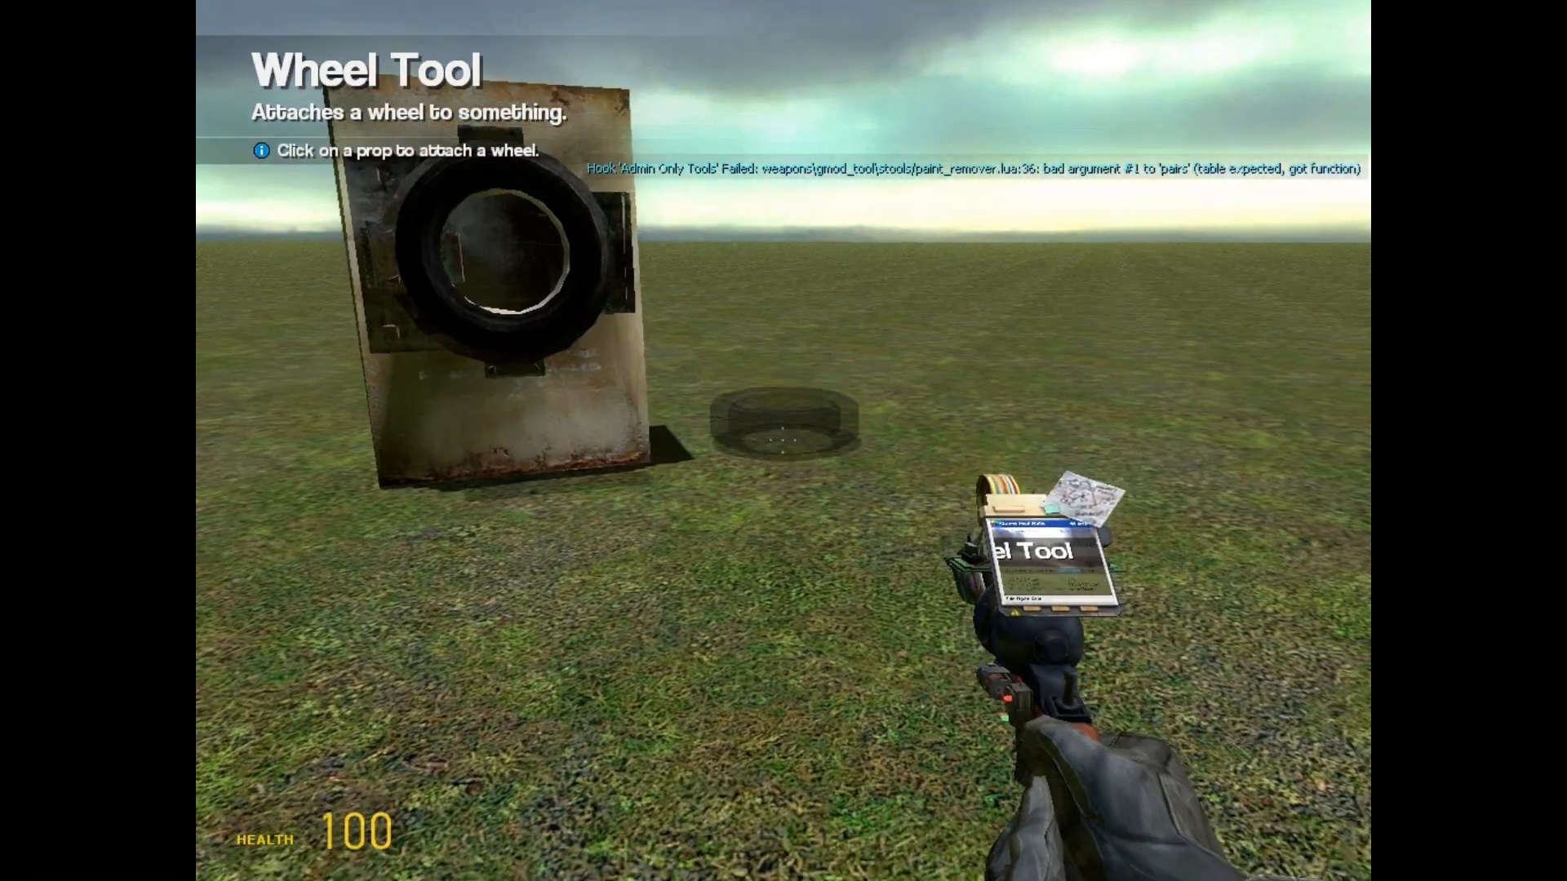
key("q")
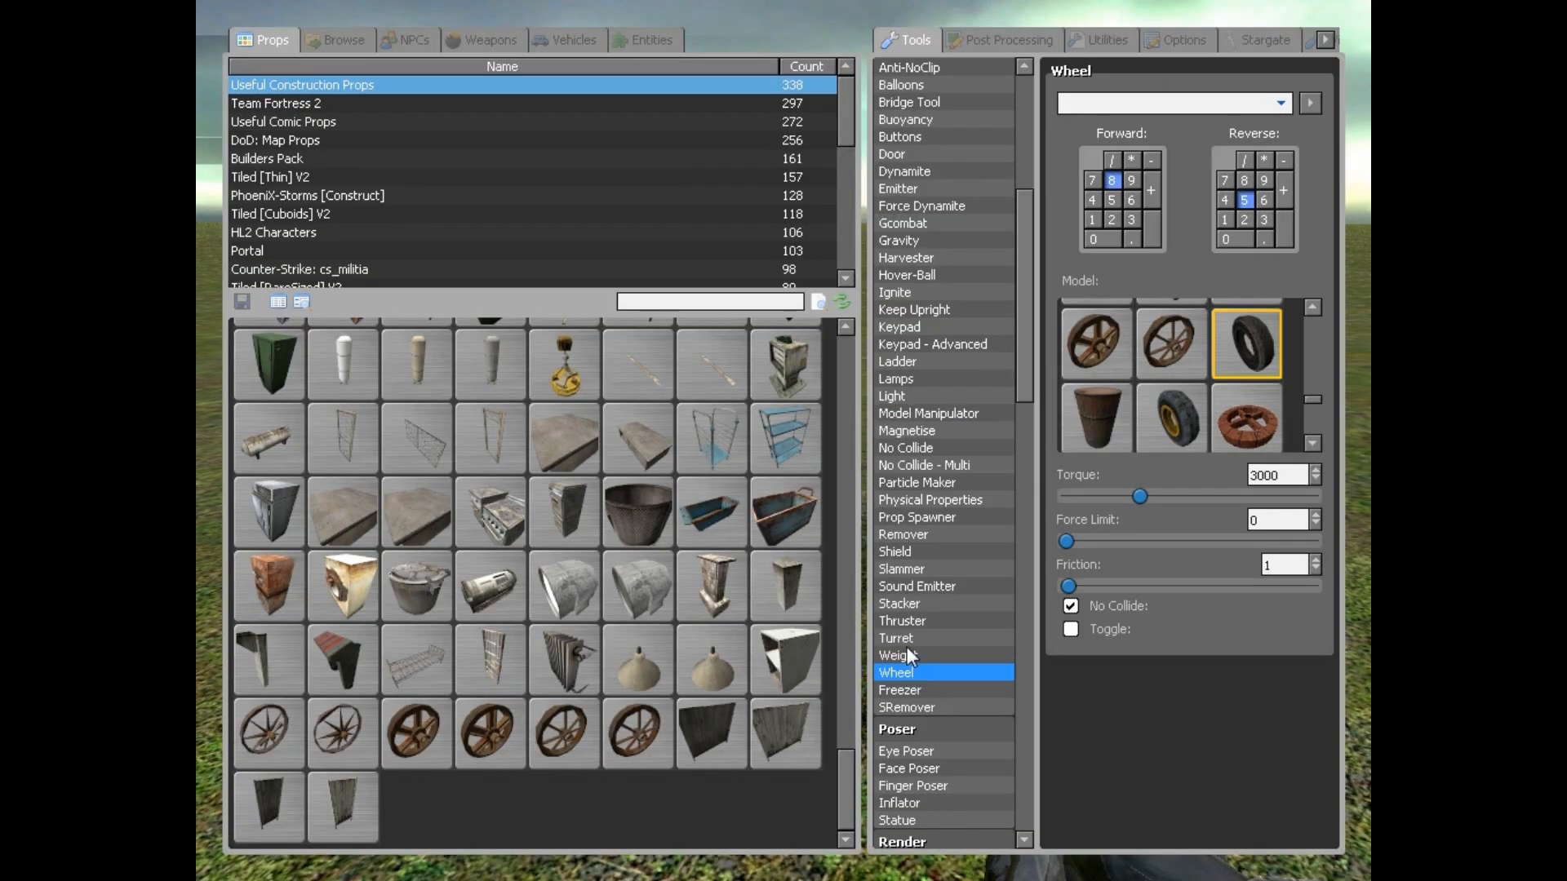
Step: Configure an AR2 turret with 0.01 firing delay and 0.05 bullet spread
left_click(896, 639)
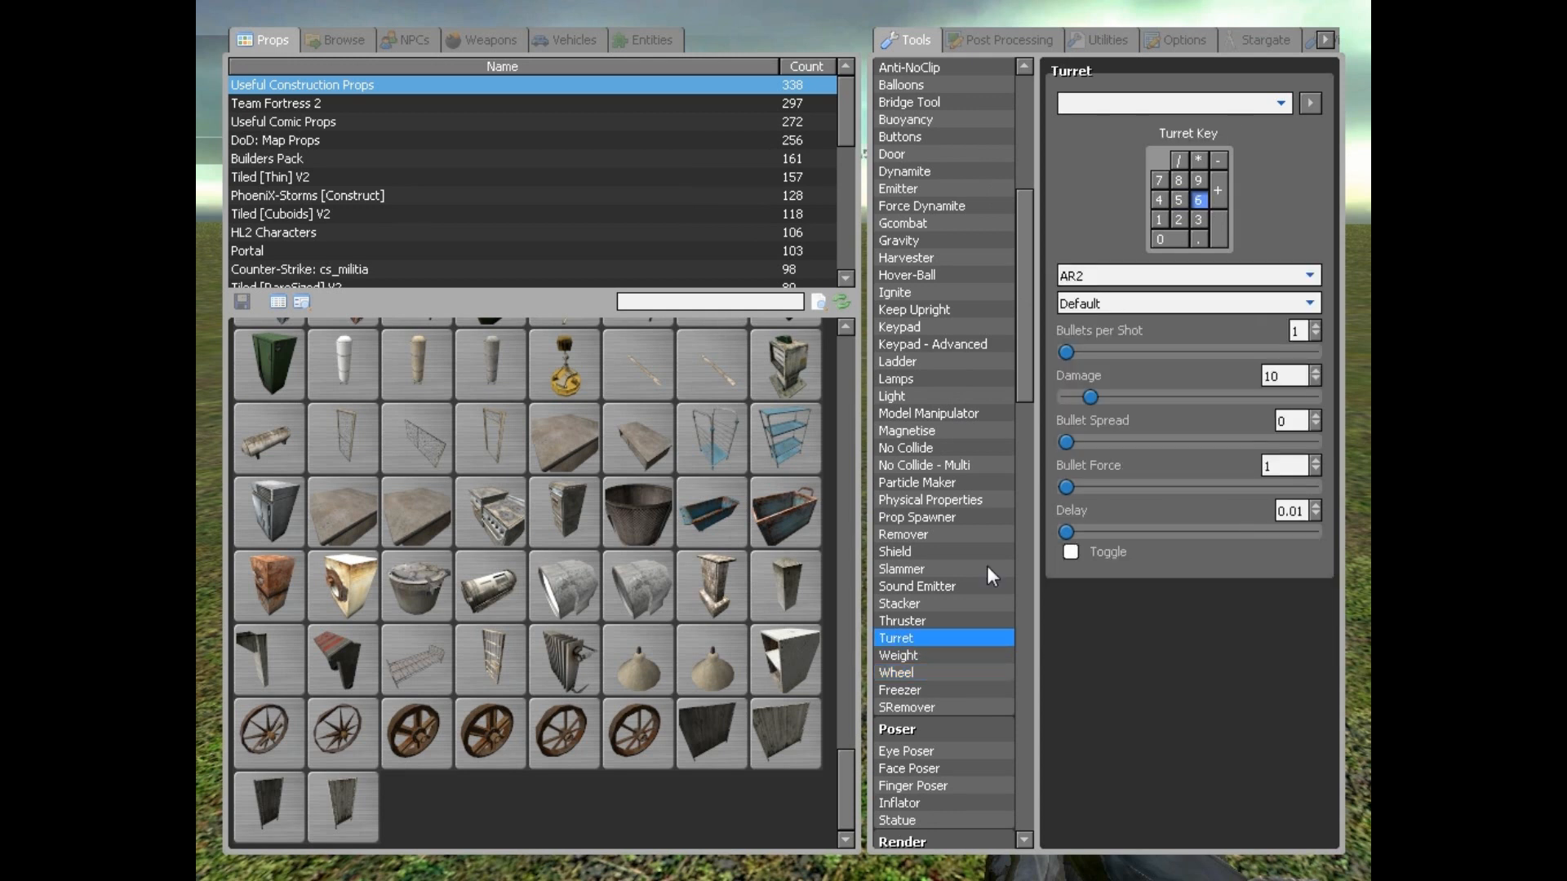
left_click_drag(1065, 531, 1089, 531)
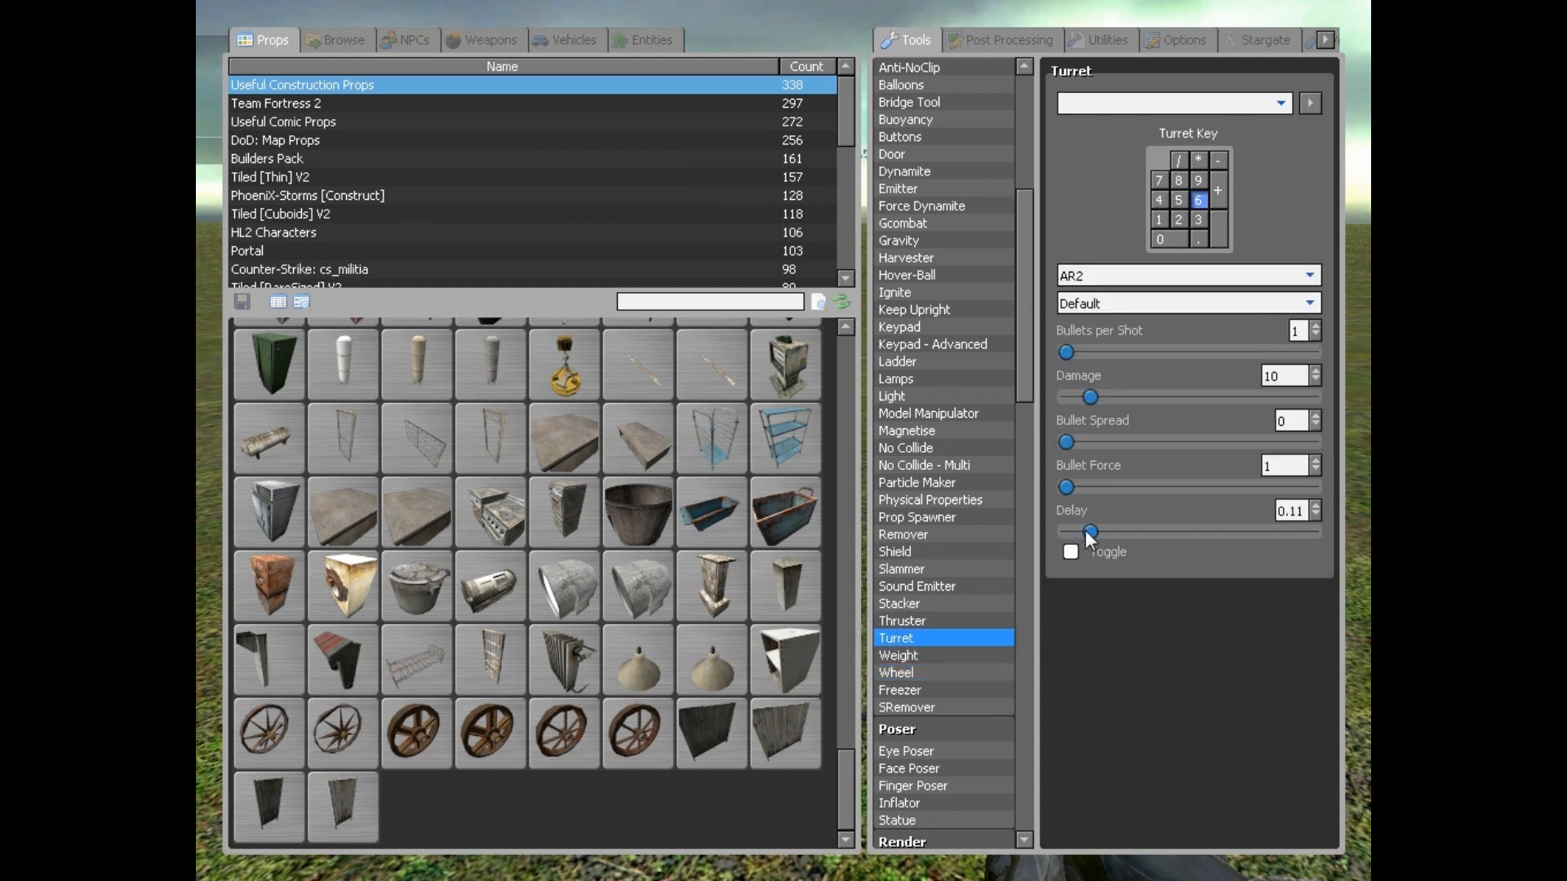
left_click_drag(1088, 532, 1065, 531)
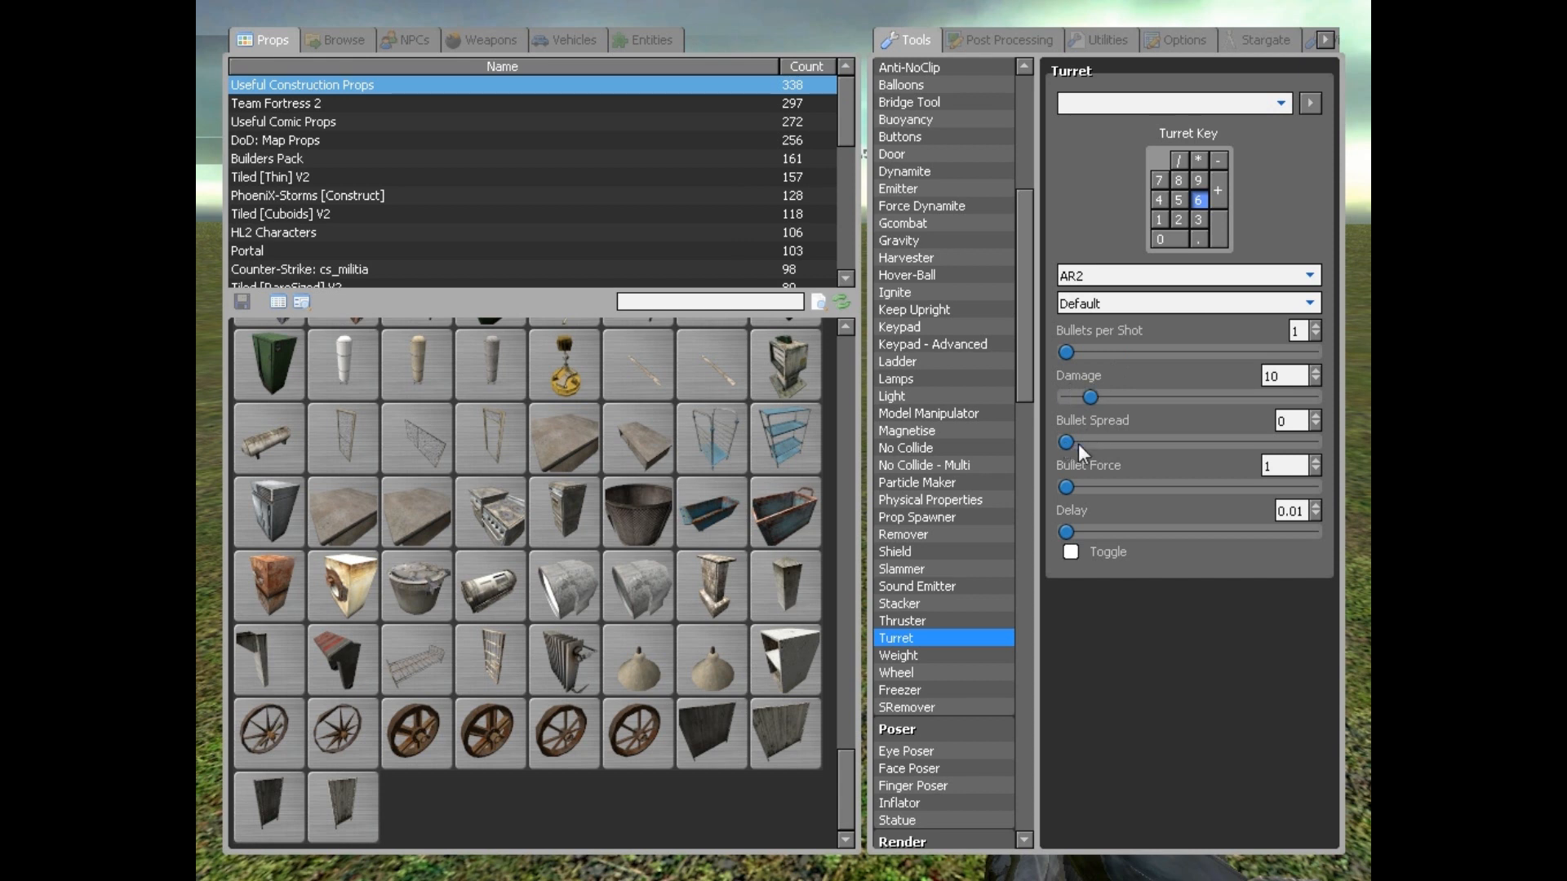
left_click_drag(1065, 441, 1079, 441)
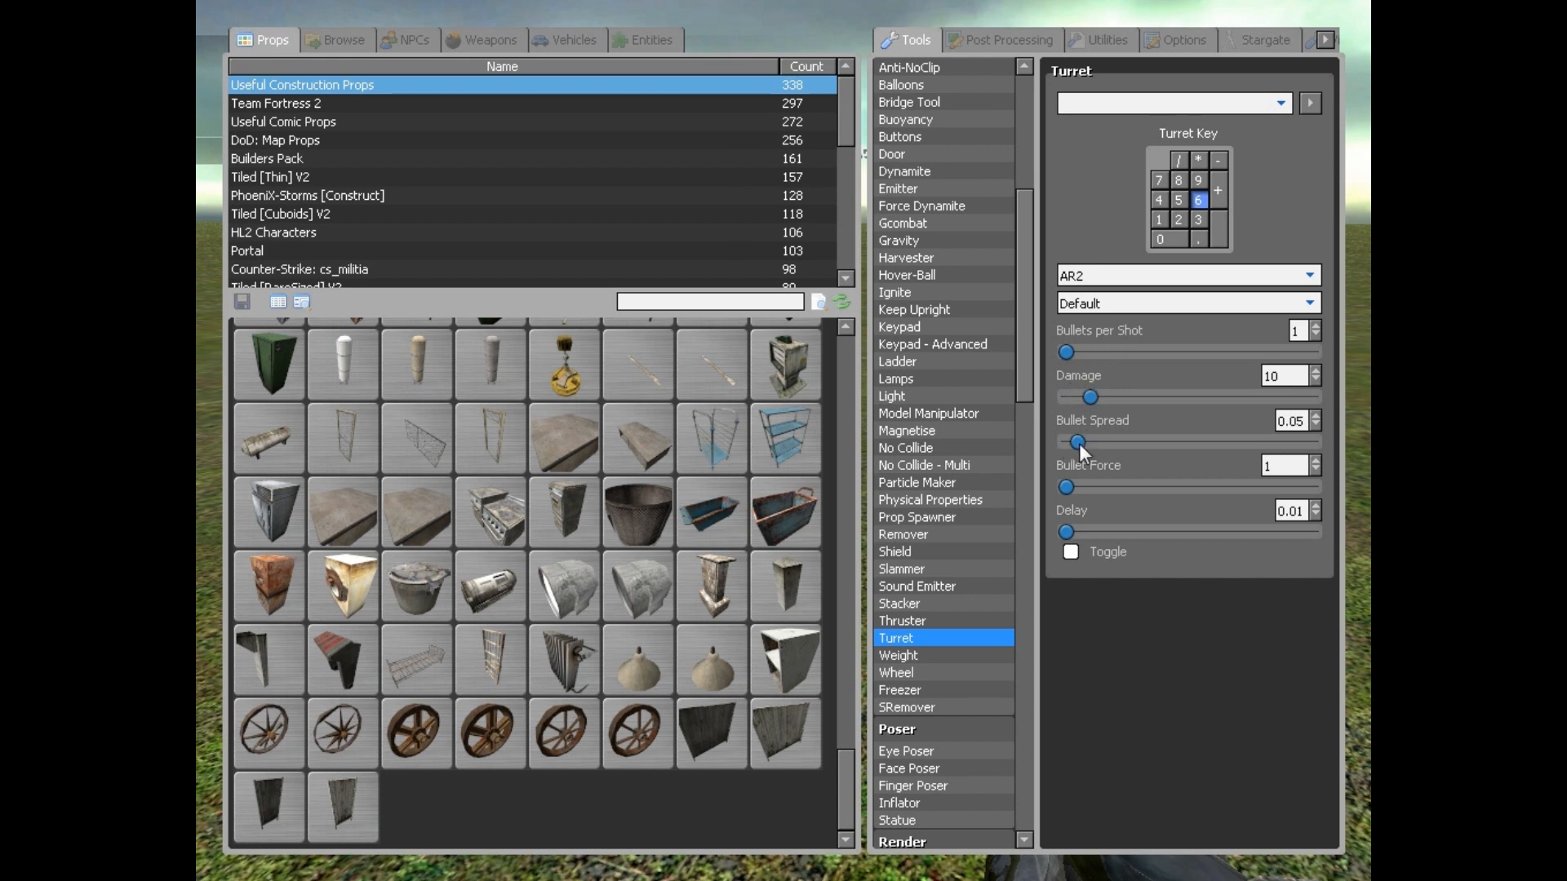